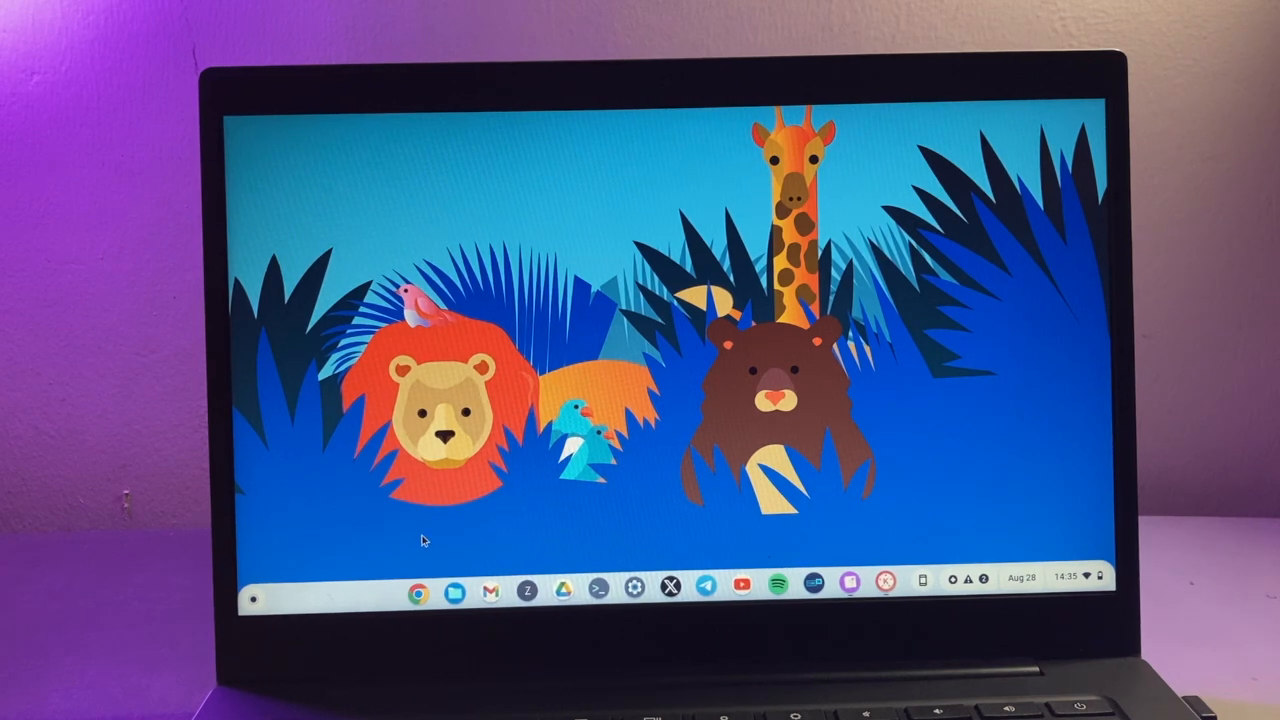
# Step: Launch Chrome and load the DAVE-NAS address 192.168.0.120 on port 5000
pyautogui.click(417, 594)
pyautogui.write('192.168.0.120')
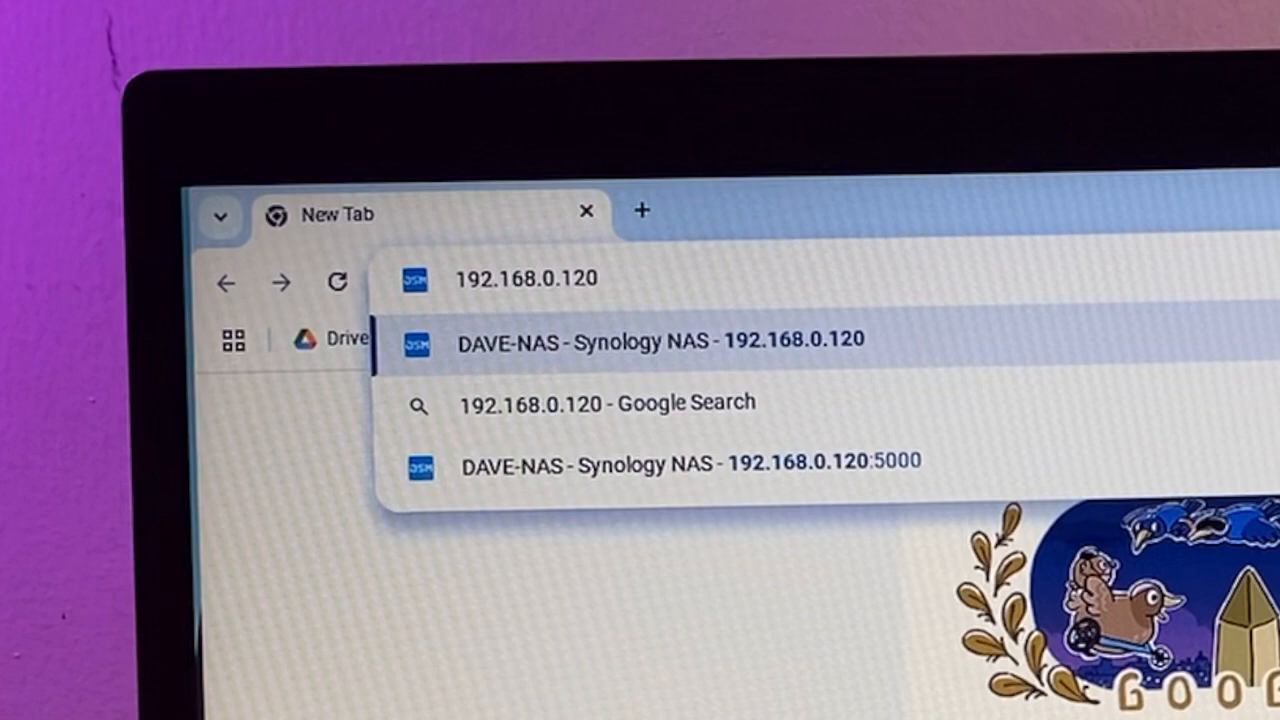
pyautogui.press('Down')
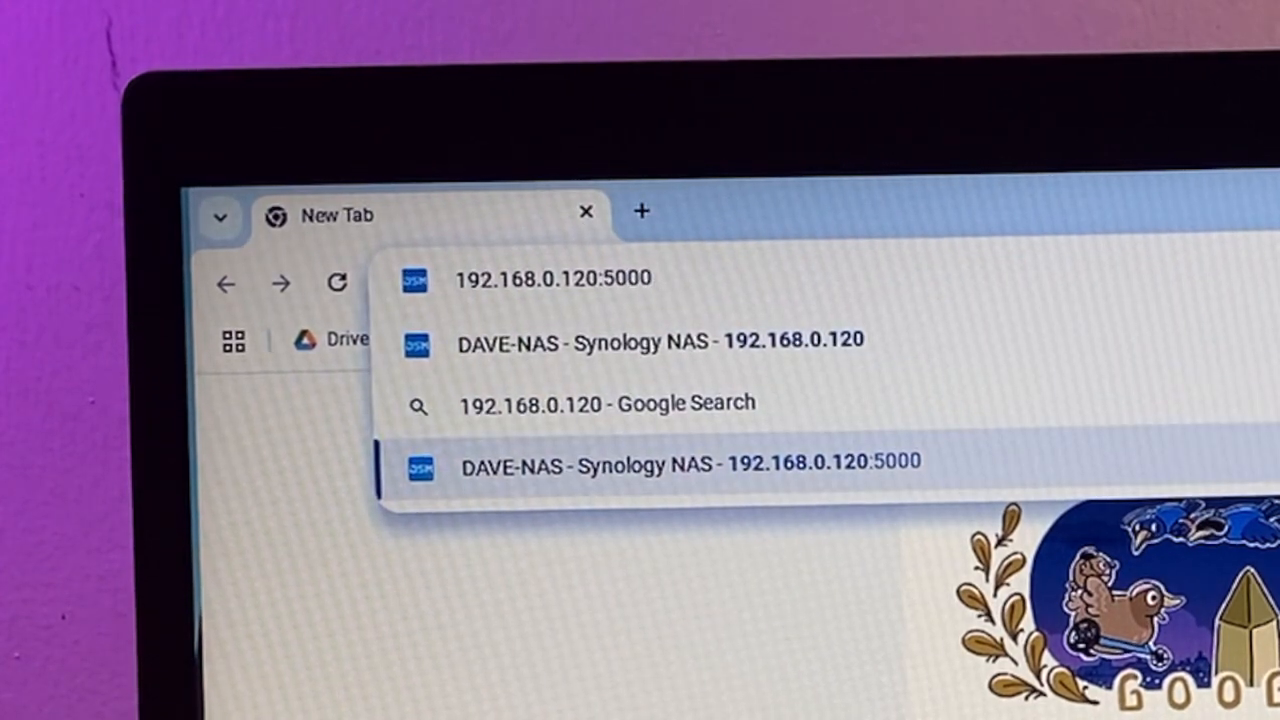
pyautogui.click(690, 465)
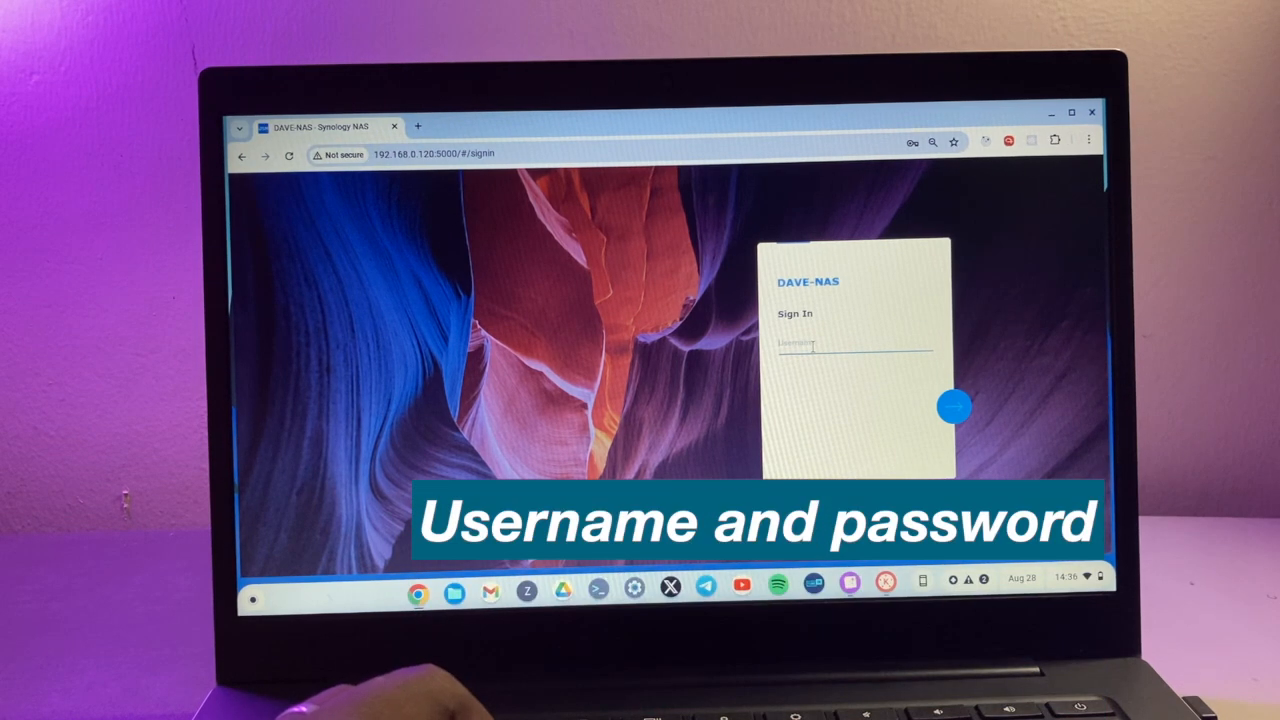
# Step: Enter the username and password to sign in to the DSM desktop
pyautogui.click(855, 345)
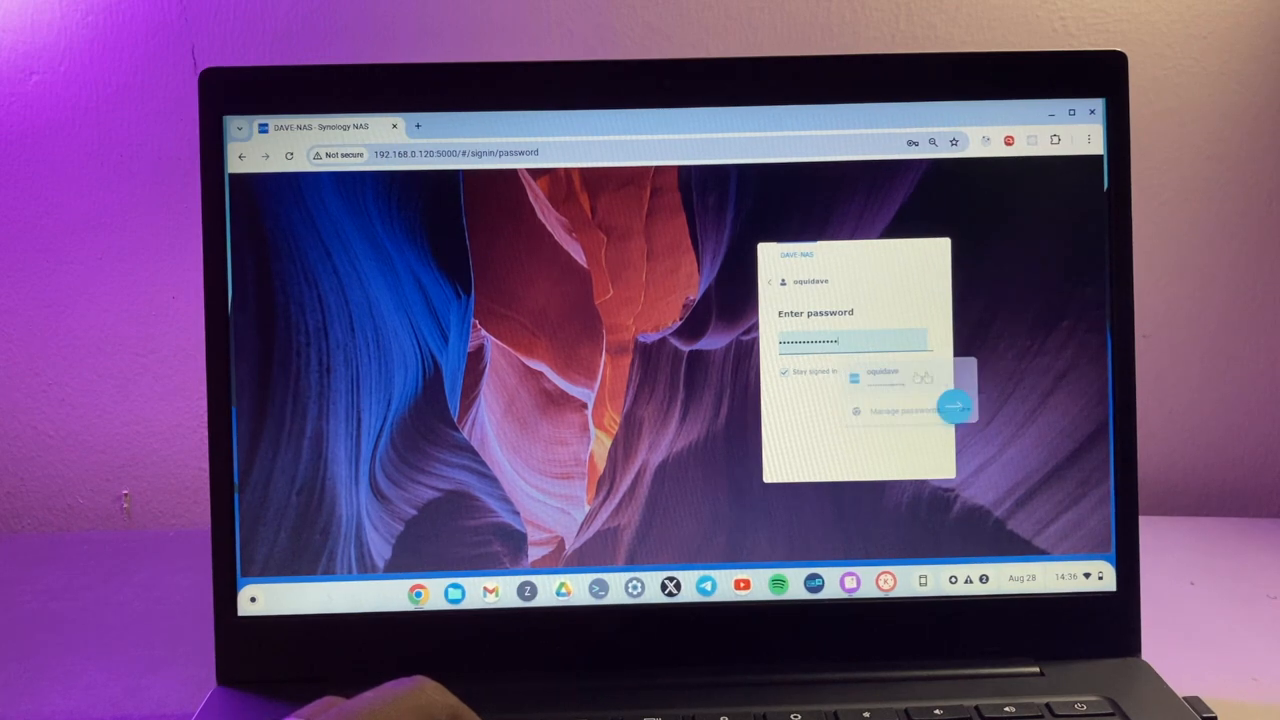
pyautogui.click(953, 402)
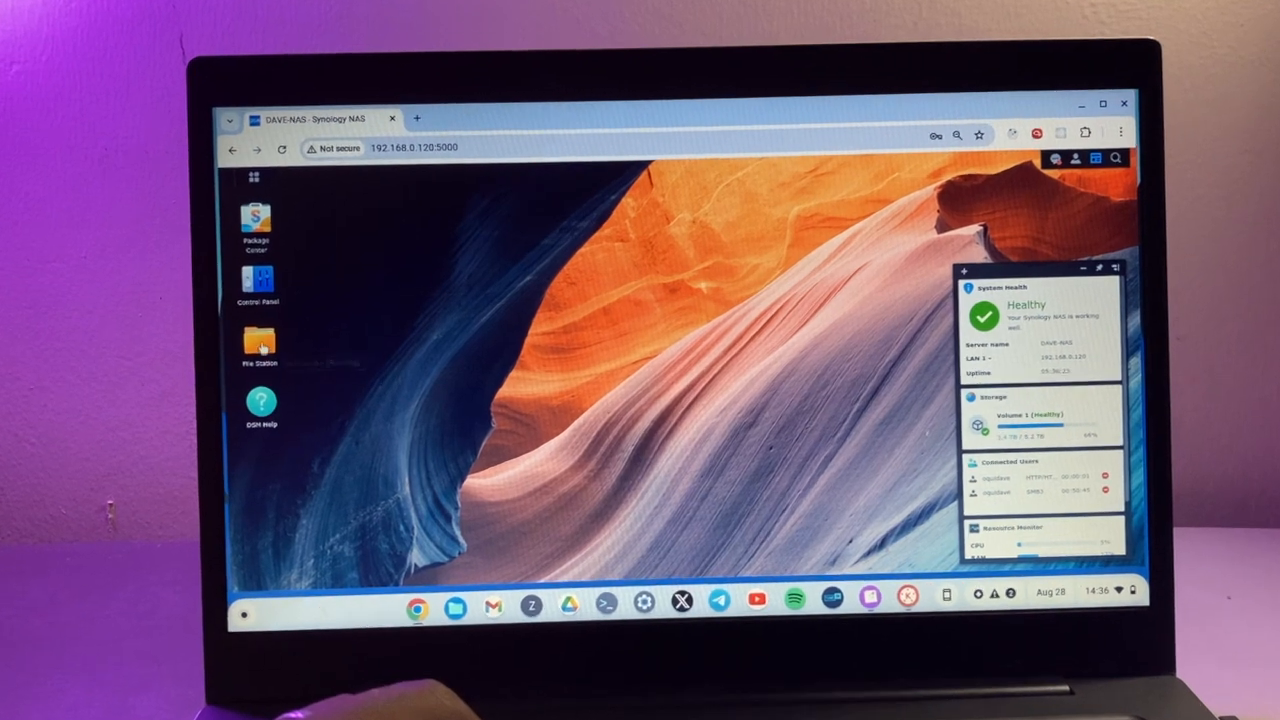
# Step: Open Control Panel's Shared Folder list and expand DAVENAS, showing its 496.64 GB quota
pyautogui.click(258, 283)
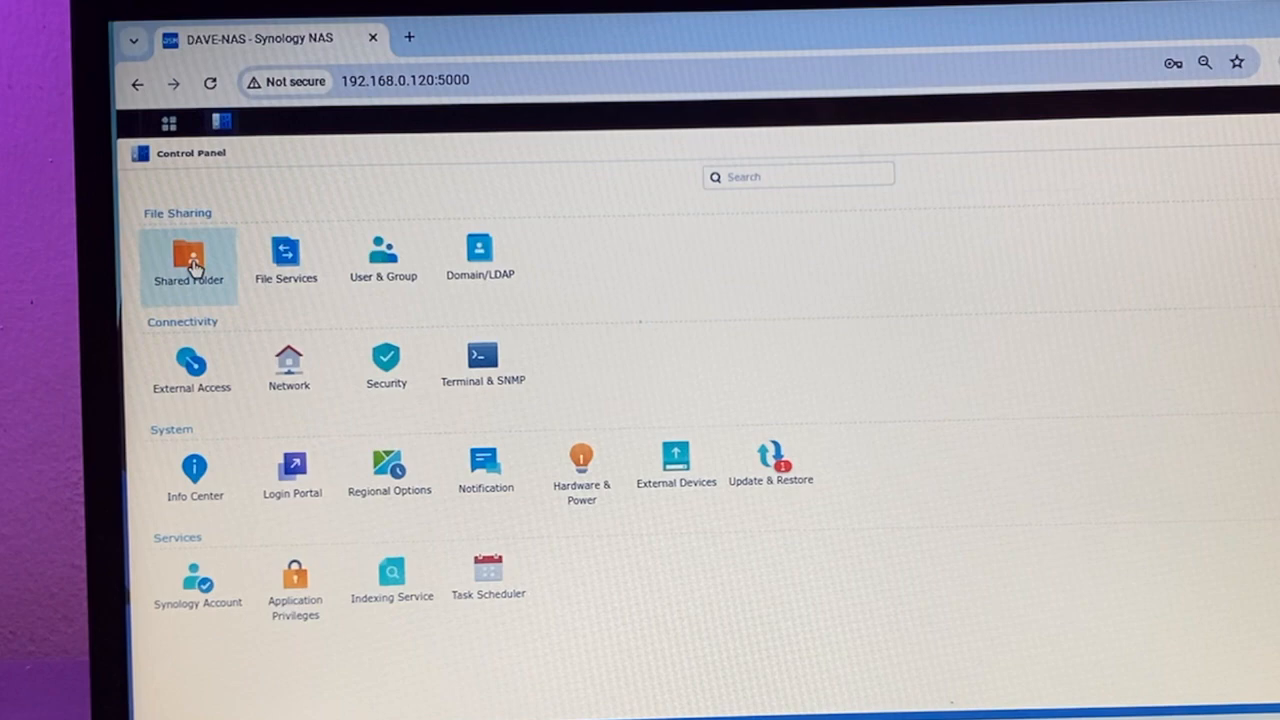
pyautogui.click(189, 255)
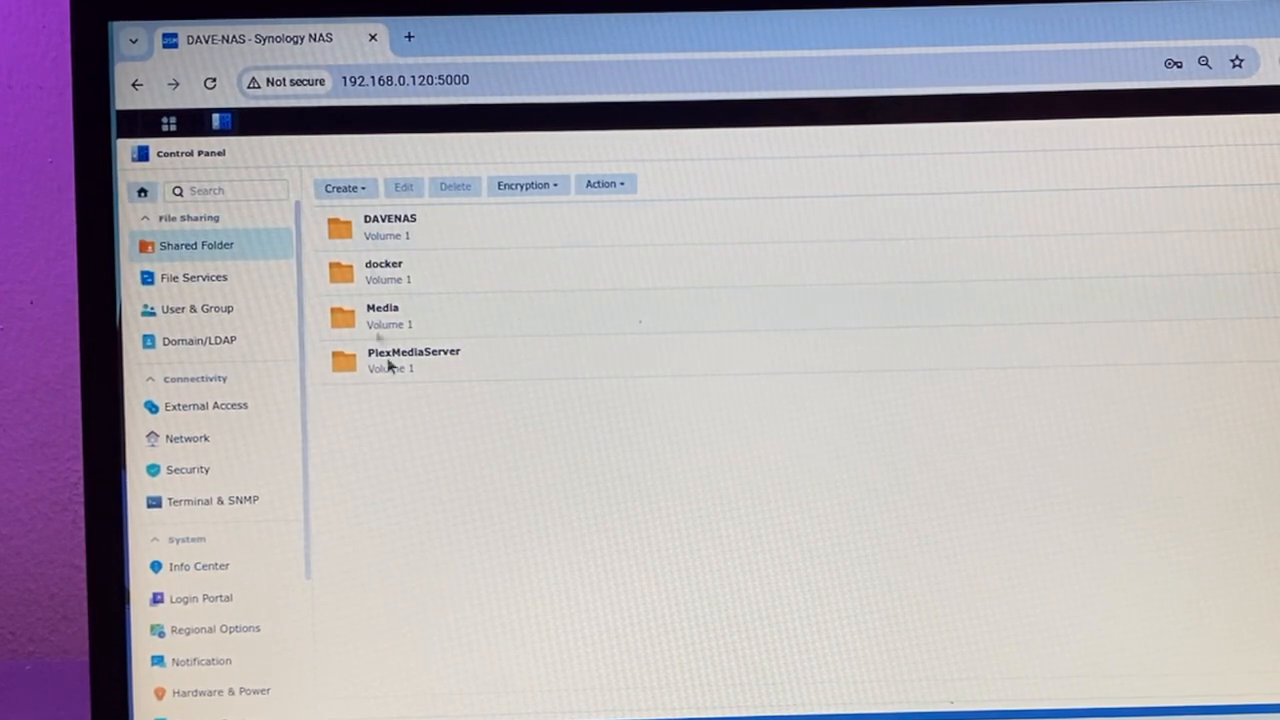
pyautogui.click(390, 226)
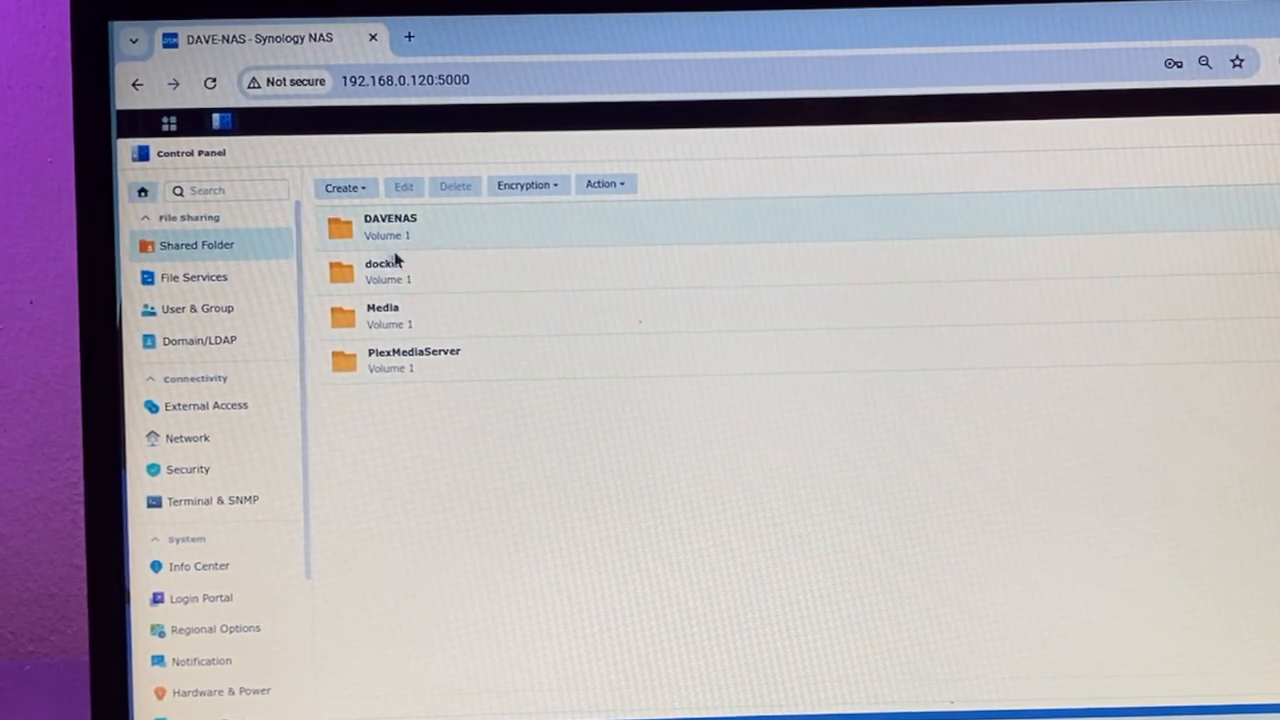
pyautogui.click(390, 226)
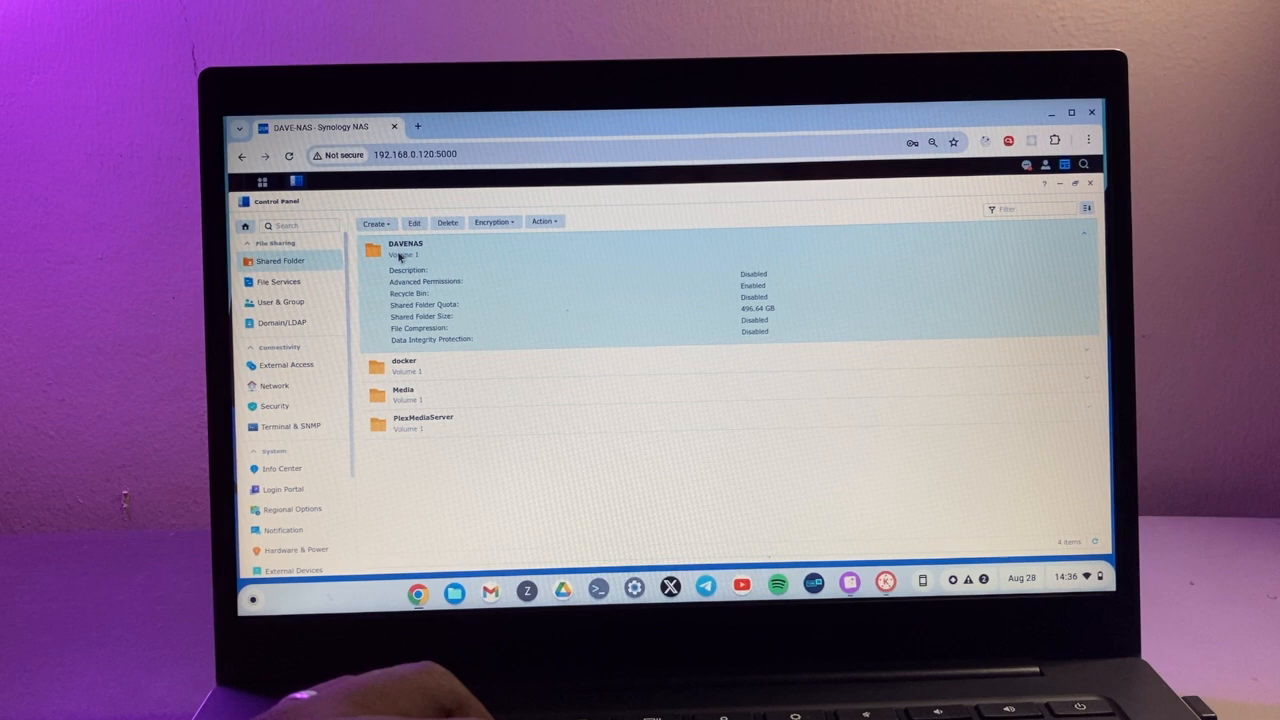
pyautogui.moveTo(452, 293)
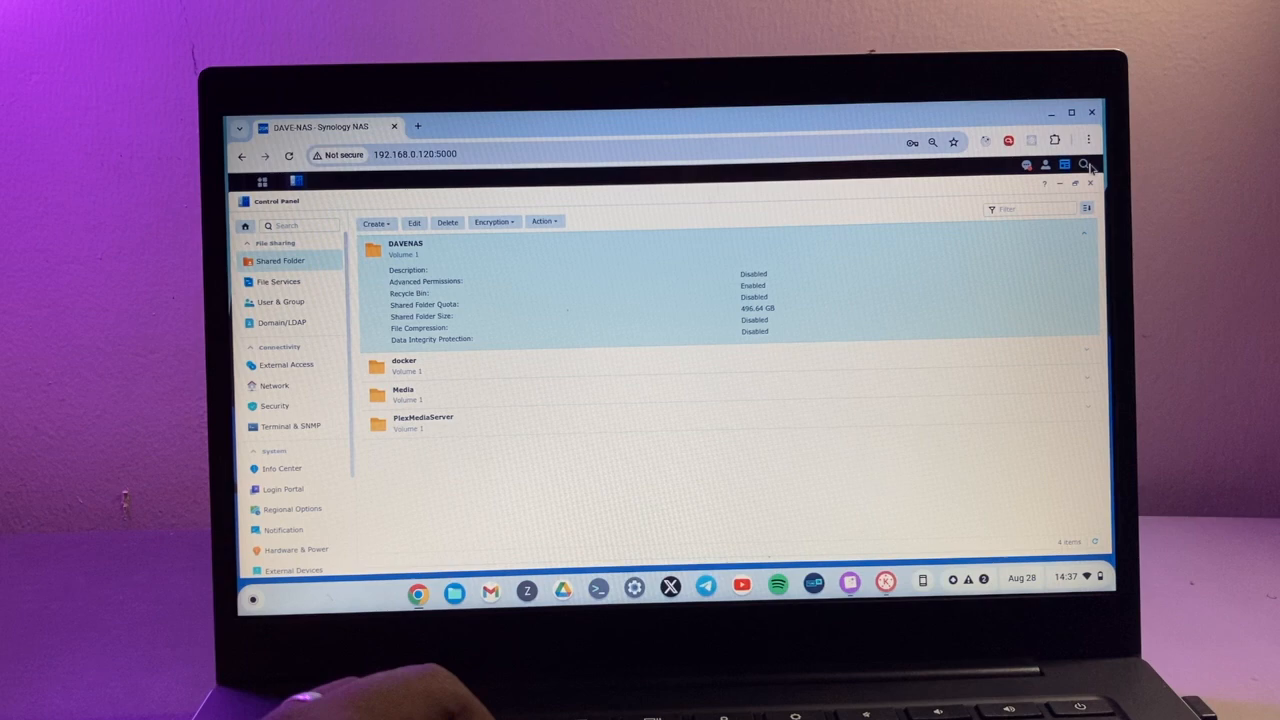
# Step: In File Station, create a folder named 'dumps' in DAVENAS and open it
pyautogui.click(267, 340)
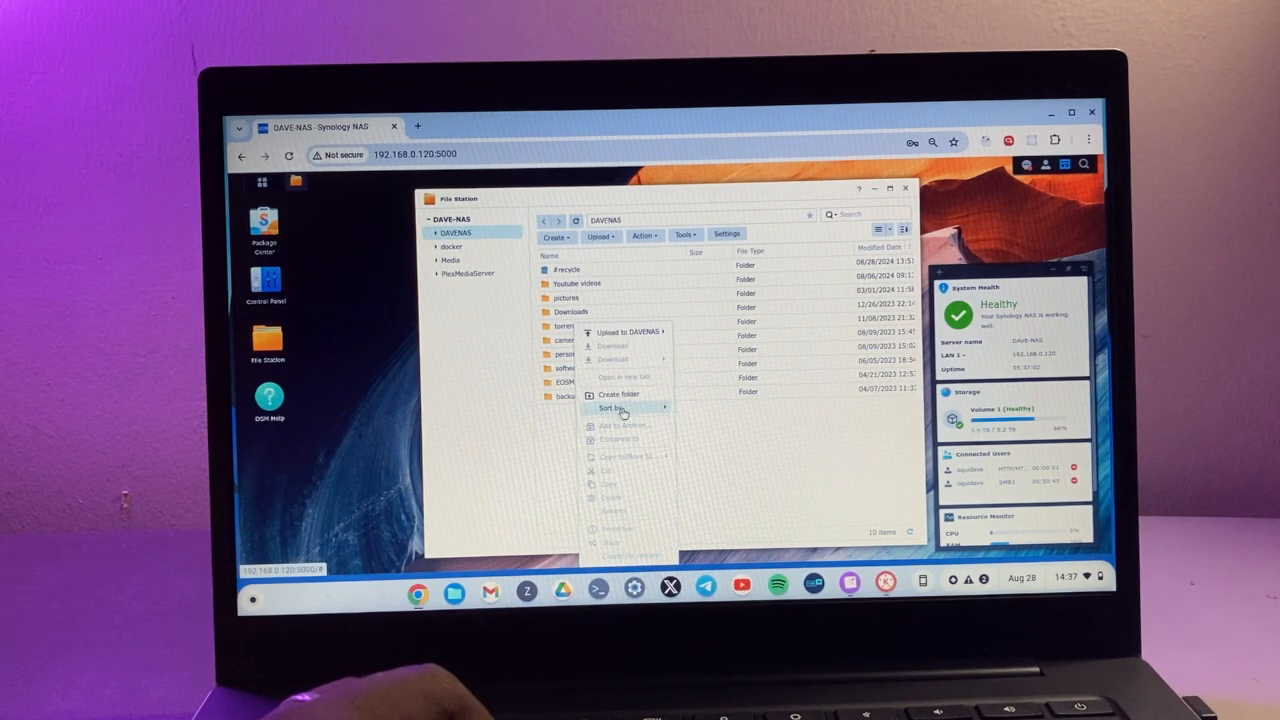
pyautogui.click(617, 394)
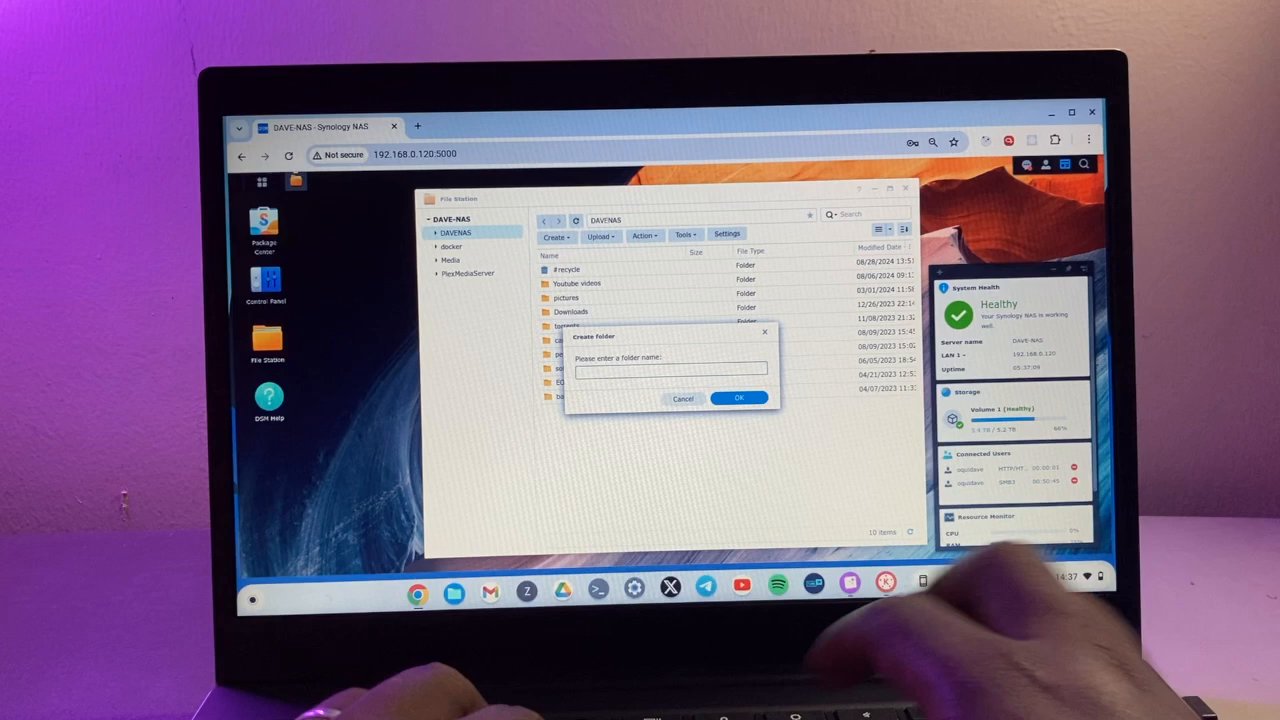
pyautogui.click(739, 397)
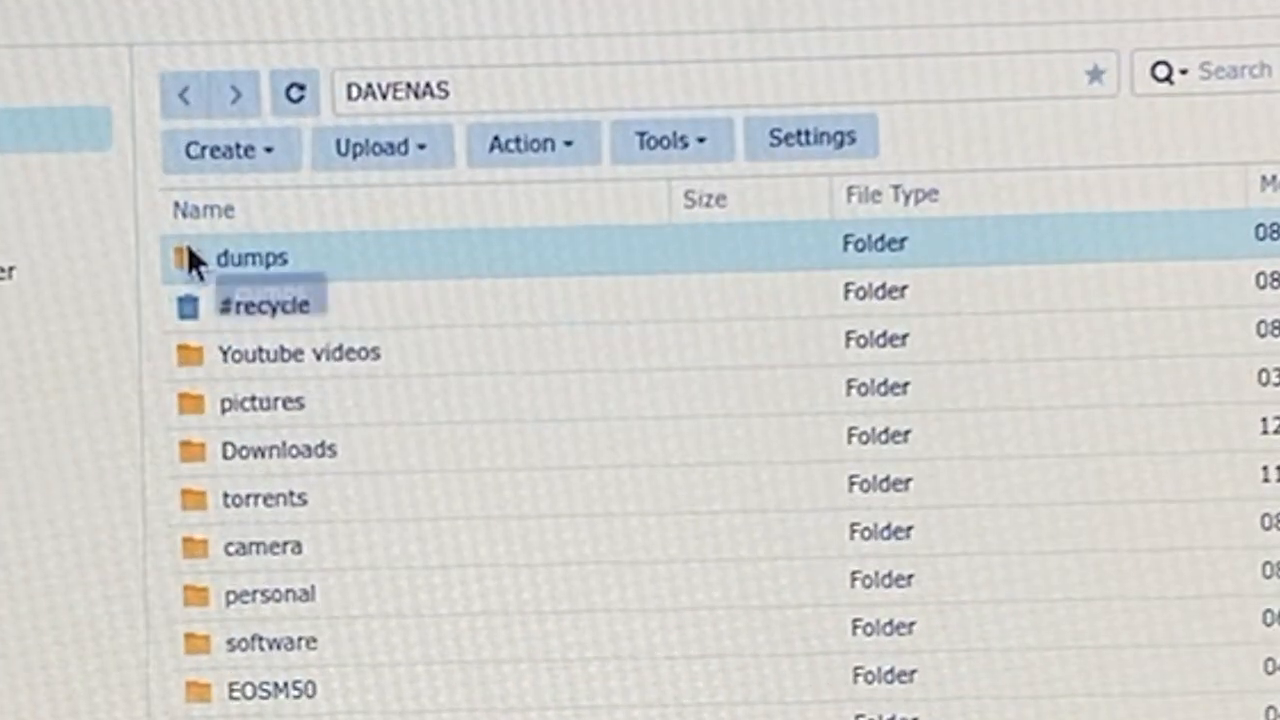
pyautogui.doubleClick(251, 257)
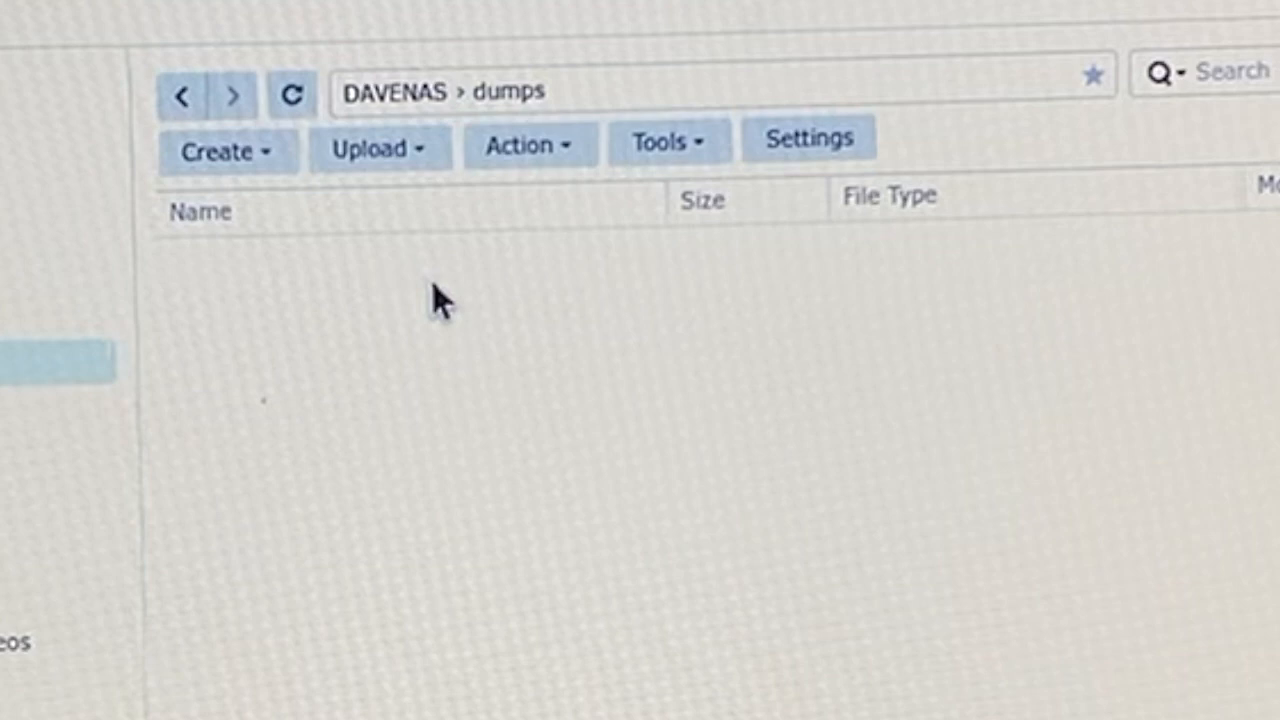
pyautogui.moveTo(400, 92)
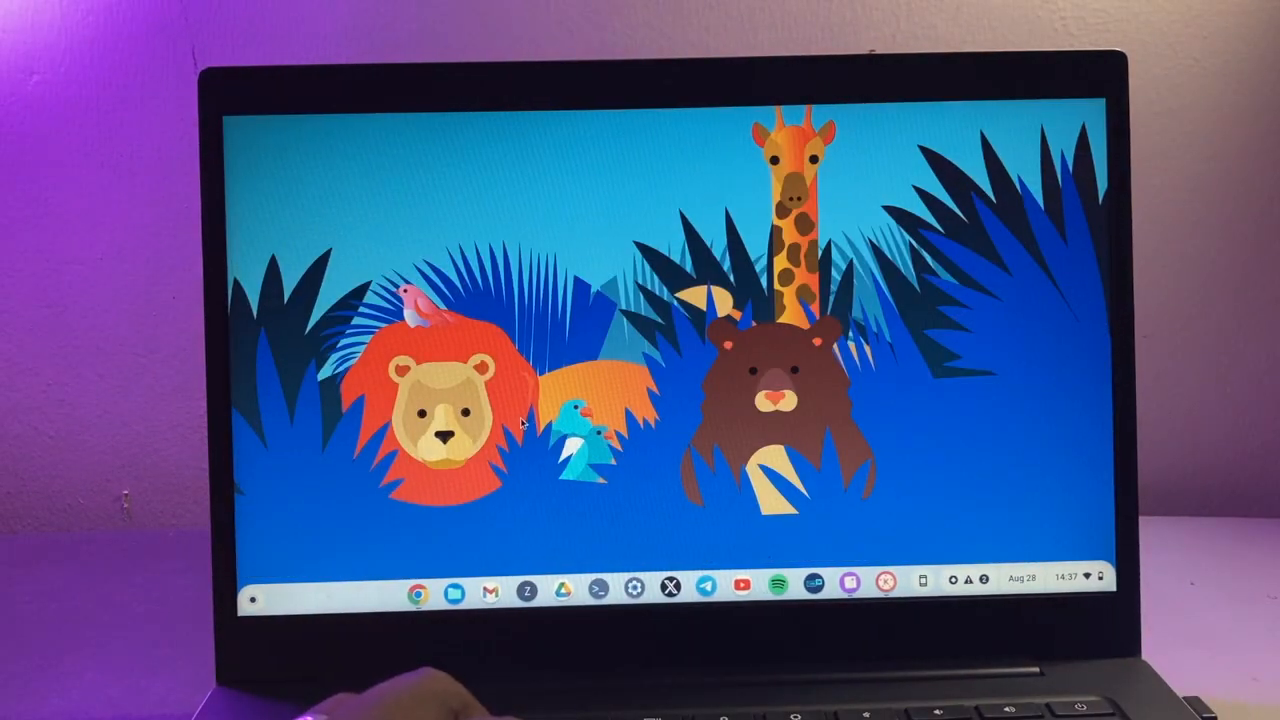
pyautogui.moveTo(640, 470)
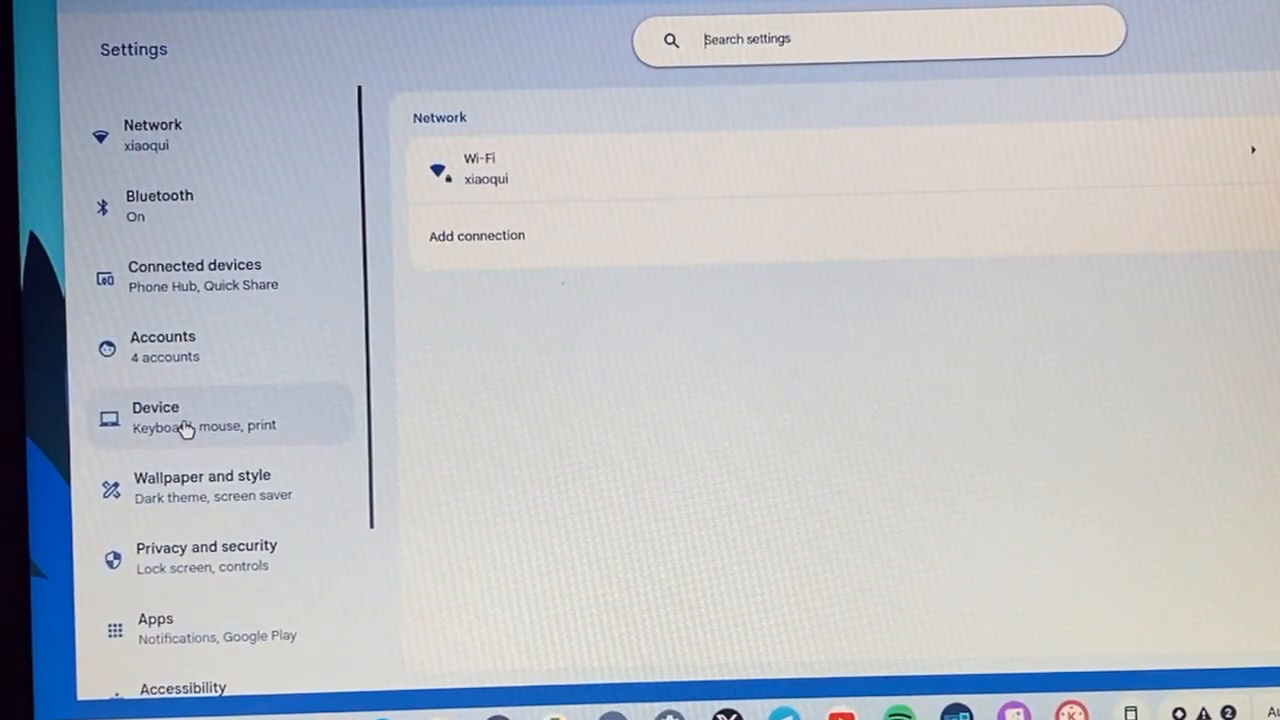
# Step: Scroll System preferences down to the Network file shares entry
pyautogui.scroll(-3)
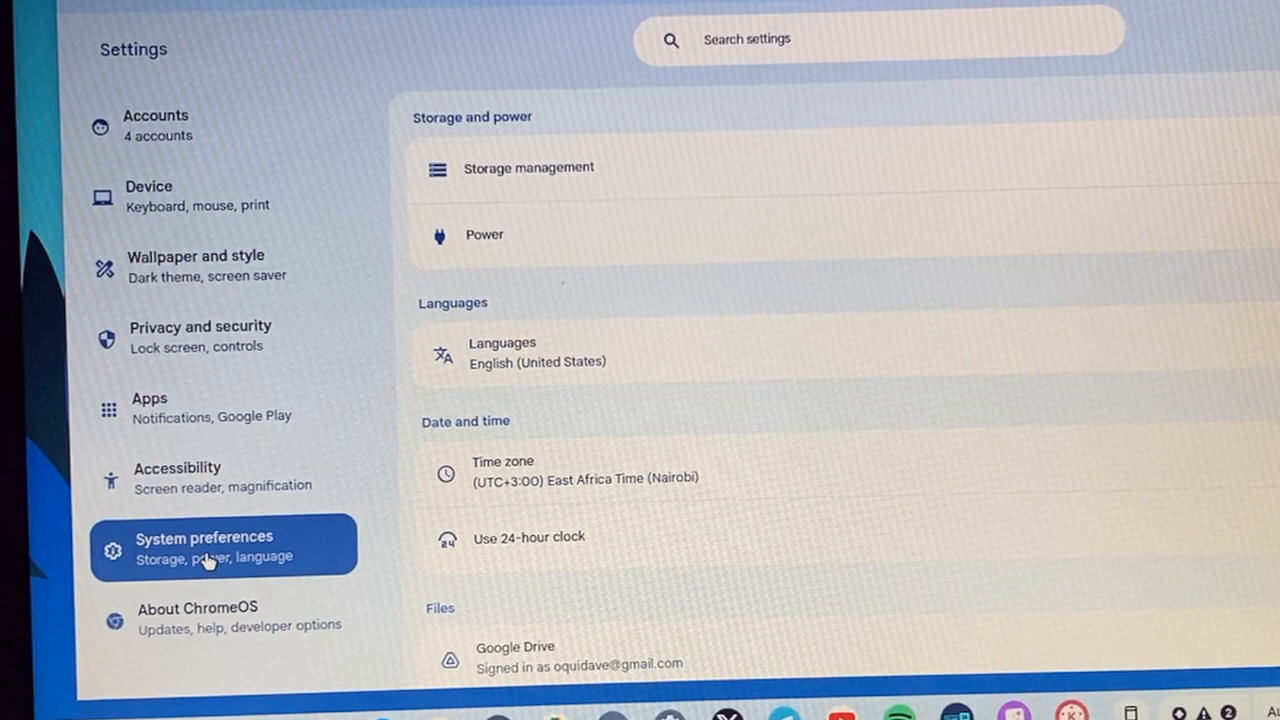
pyautogui.moveTo(658, 418)
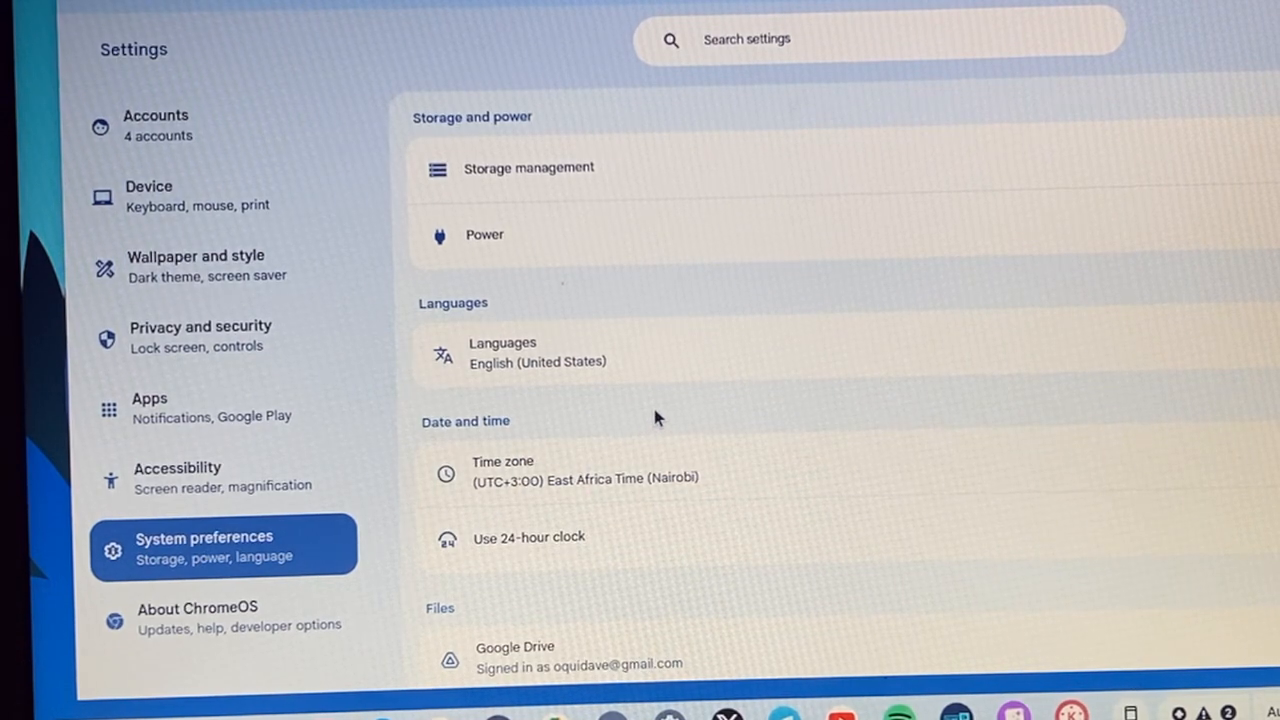
pyautogui.scroll(-3)
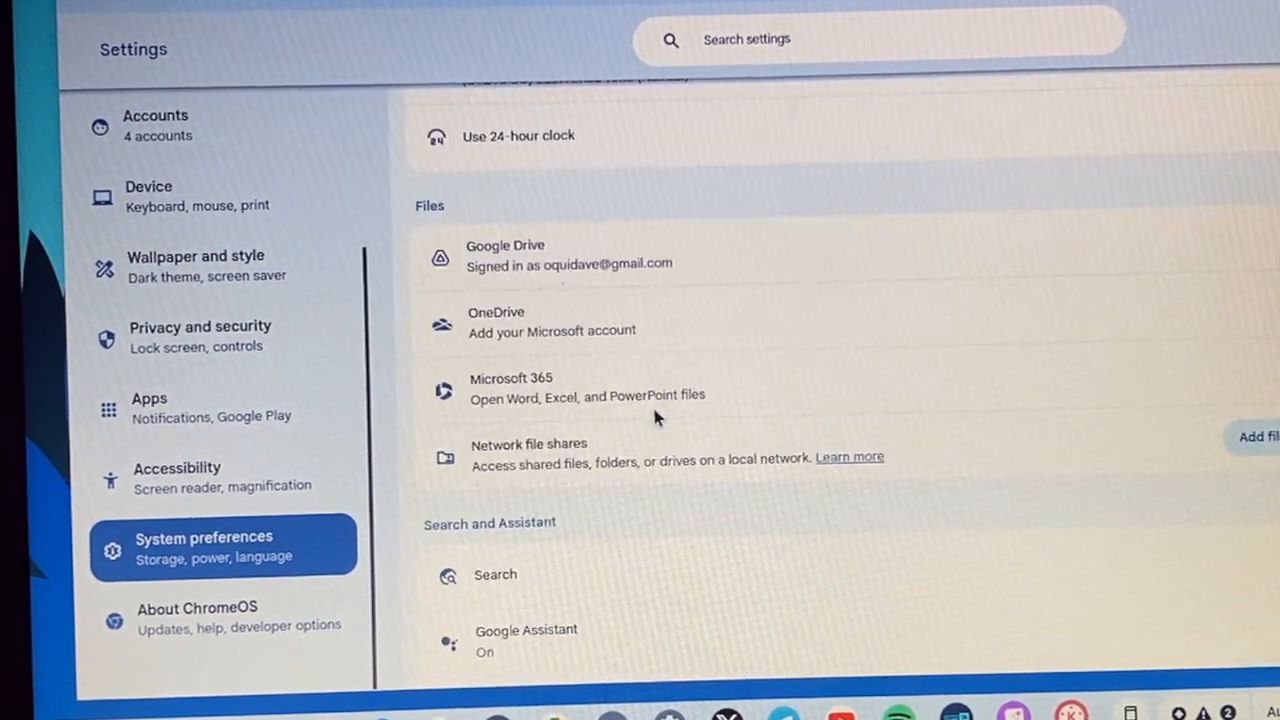
pyautogui.moveTo(513, 448)
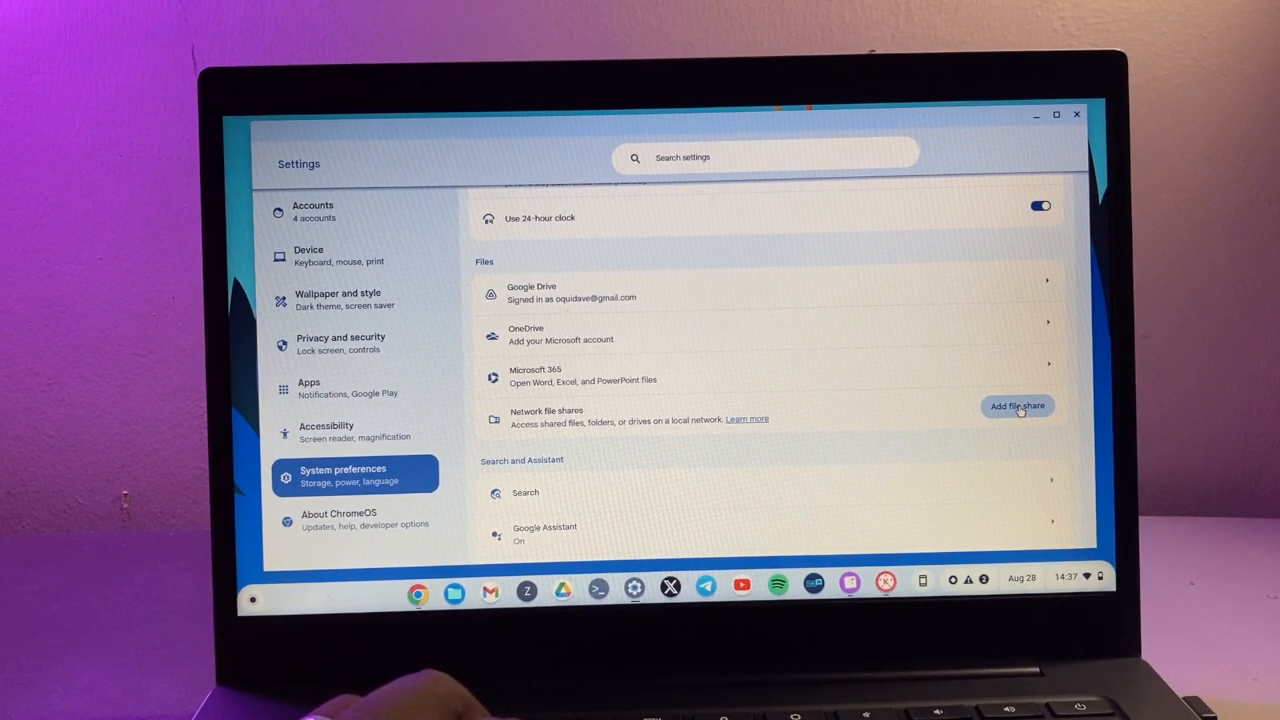
# Step: Open Add file share and begin entering the \\192.168.0.120\DAVENAS\dumps URL
pyautogui.click(1017, 406)
pyautogui.write('\\\\192.168.0.12\\DAVENAS\\dumps')
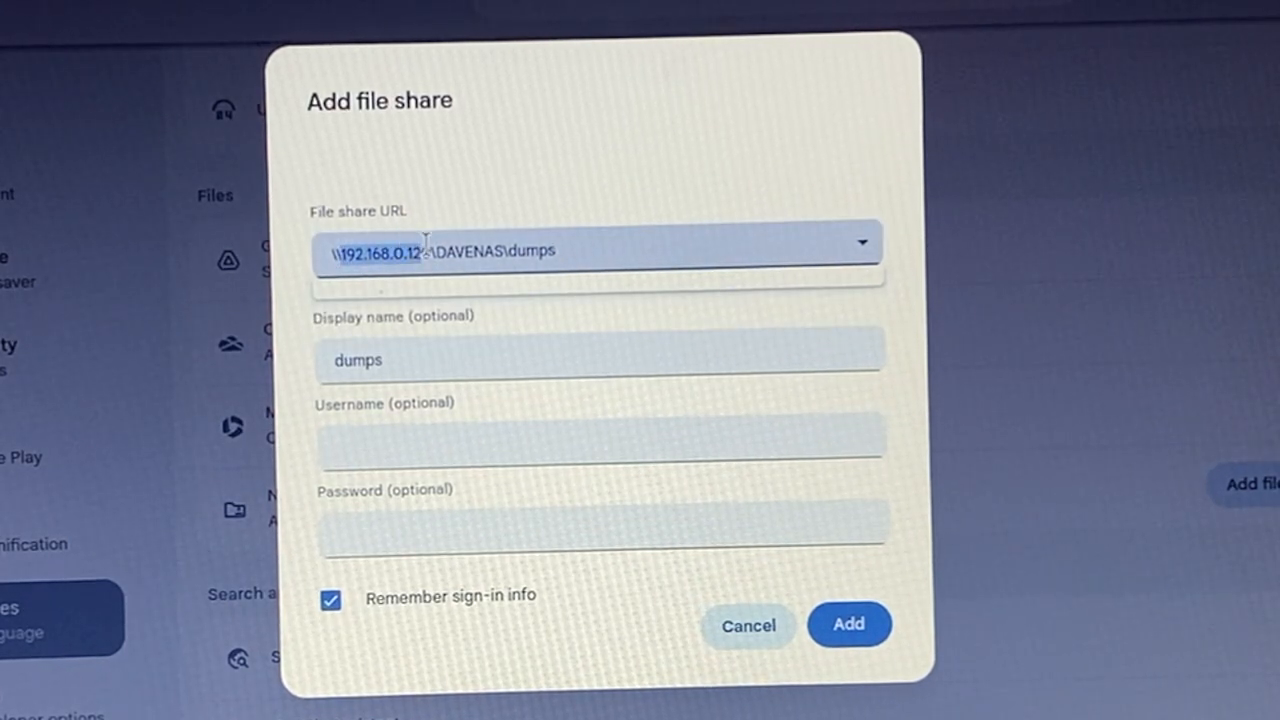
pyautogui.write('0')
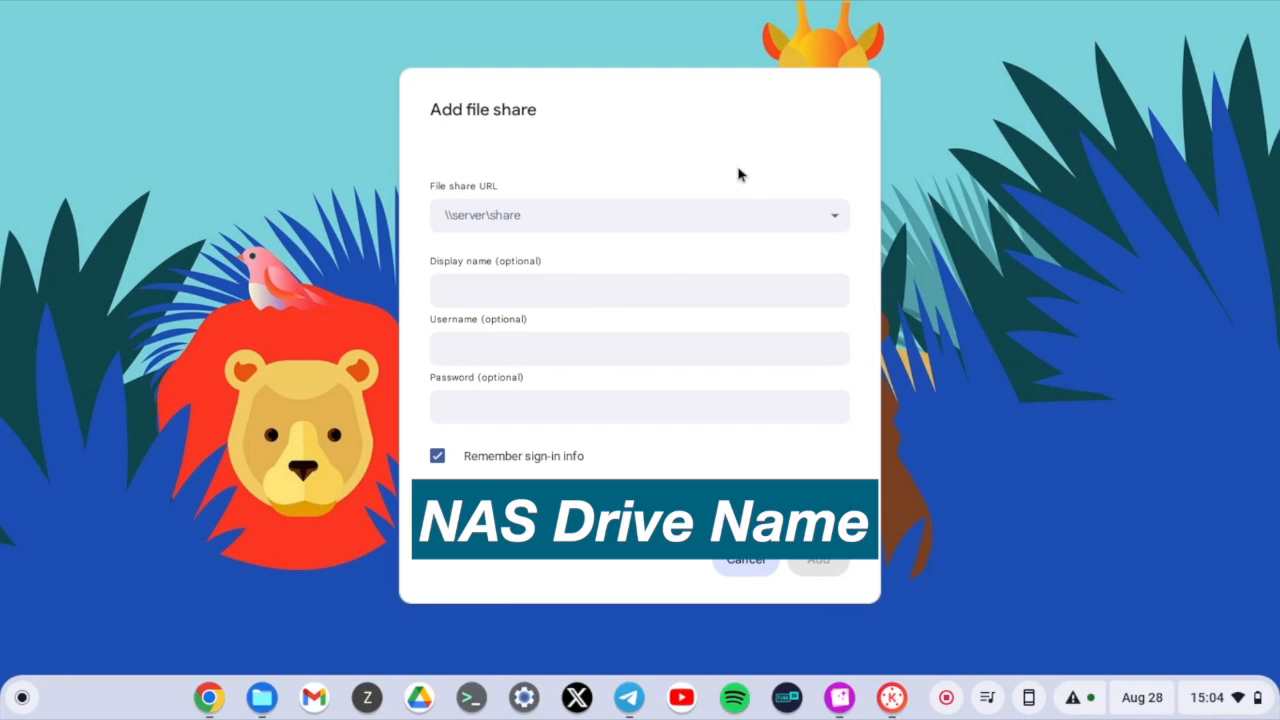
# Step: Type the share URL using the NAS name \\dave-nas\ instead of the IP
pyautogui.click(640, 216)
pyautogui.write('\\\\dave')
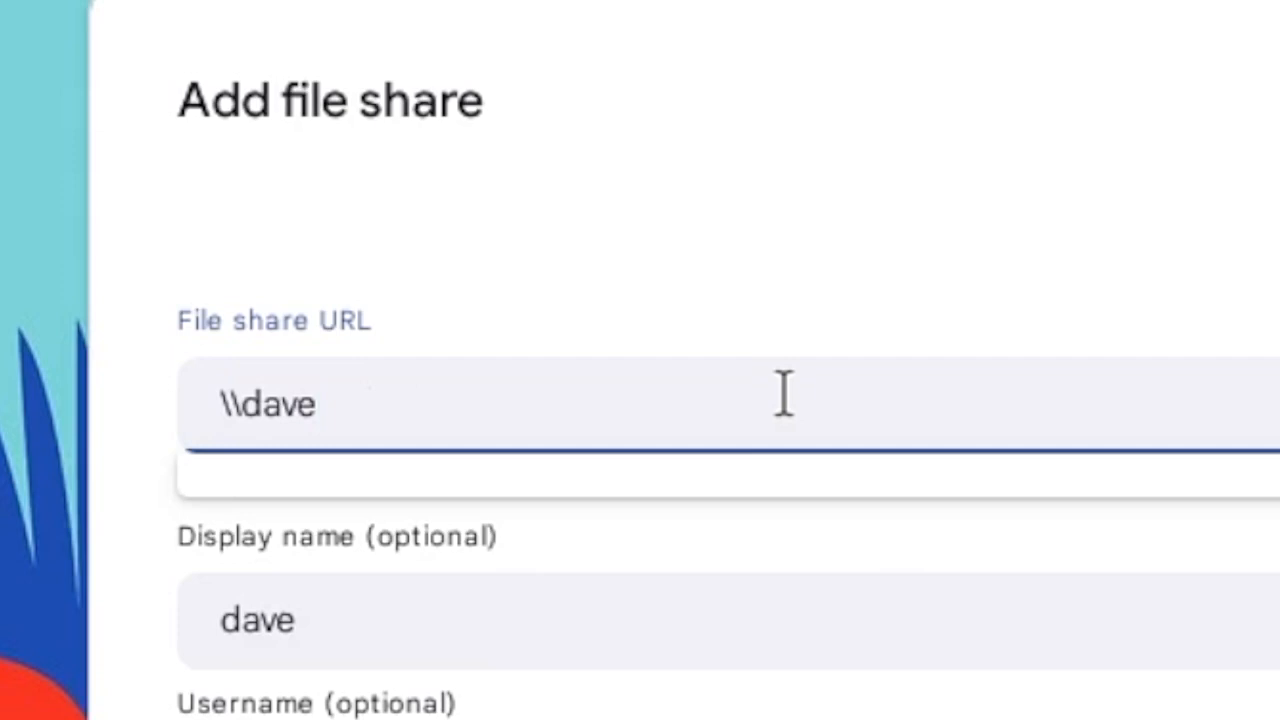
pyautogui.write('-nas')
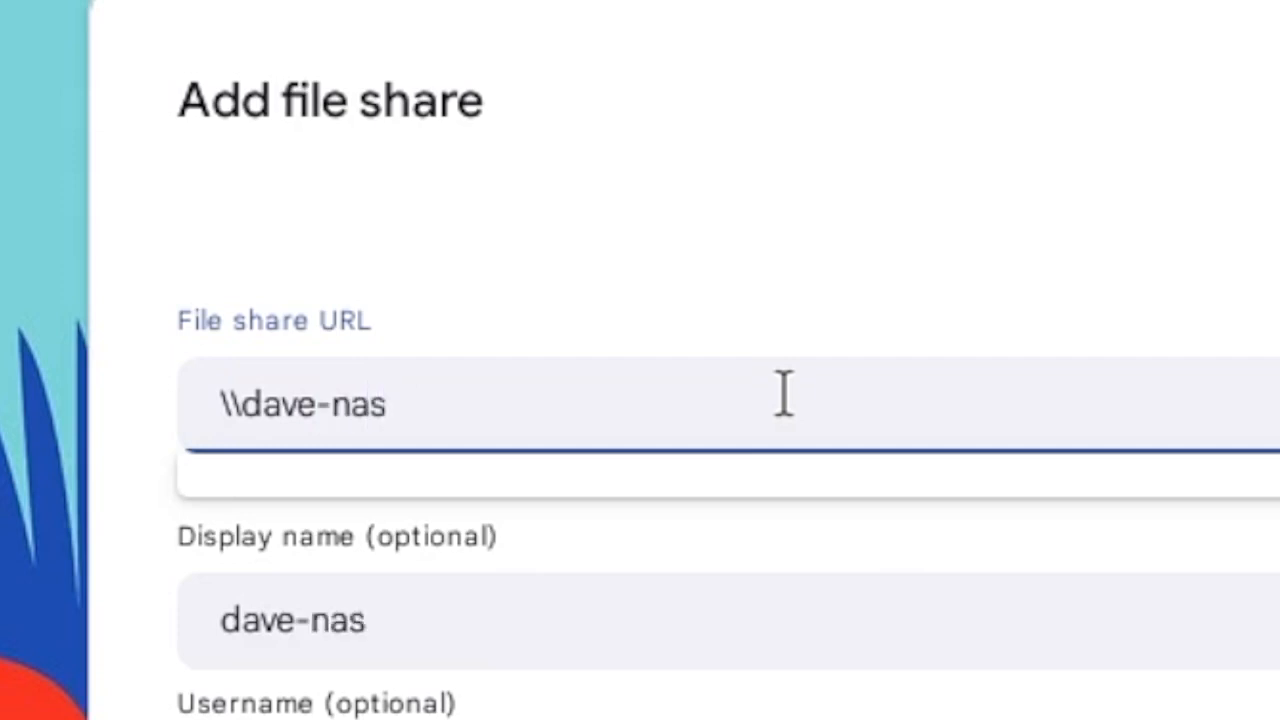
pyautogui.write('\\')
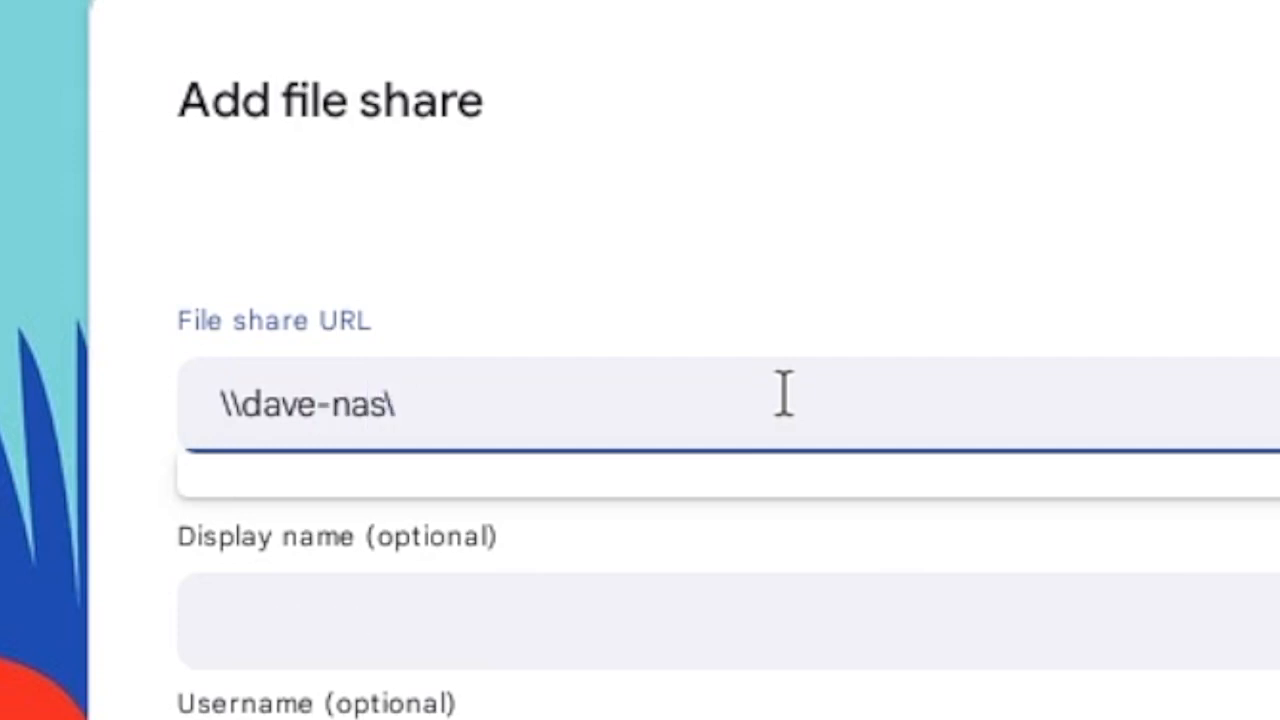
pyautogui.write('dave')
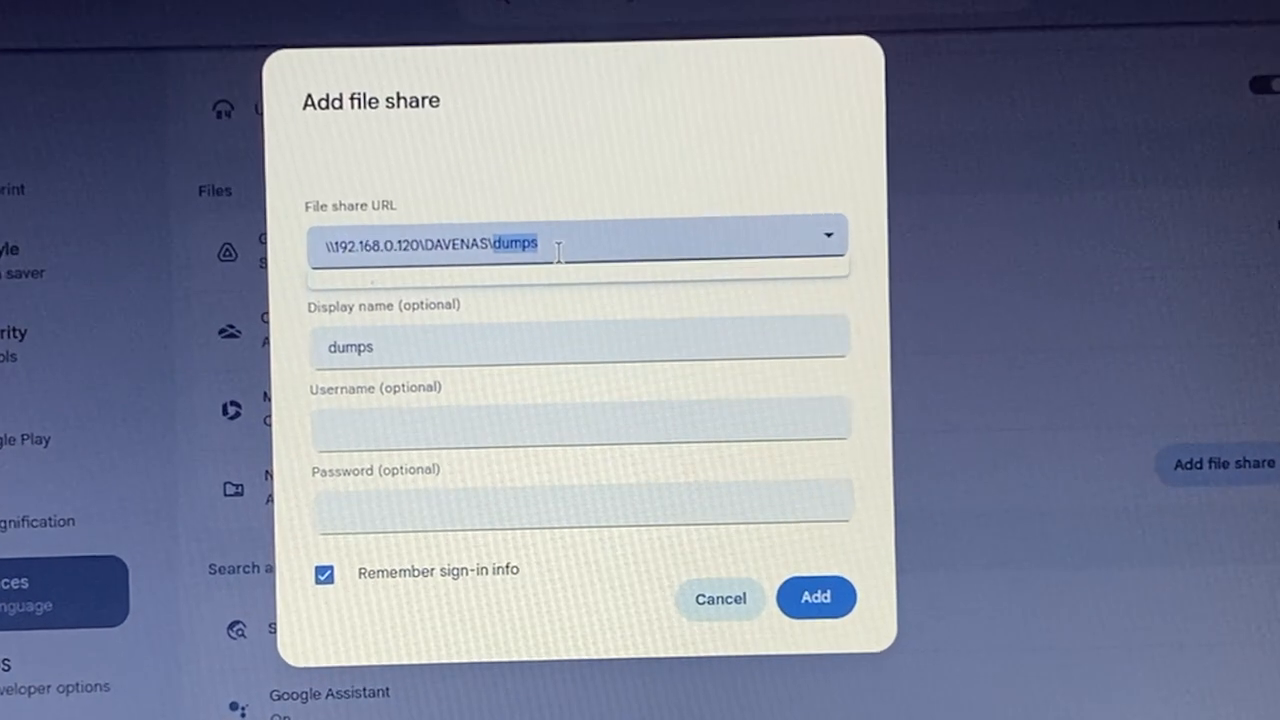
# Step: Submit the dumps file share with Add
pyautogui.click(580, 418)
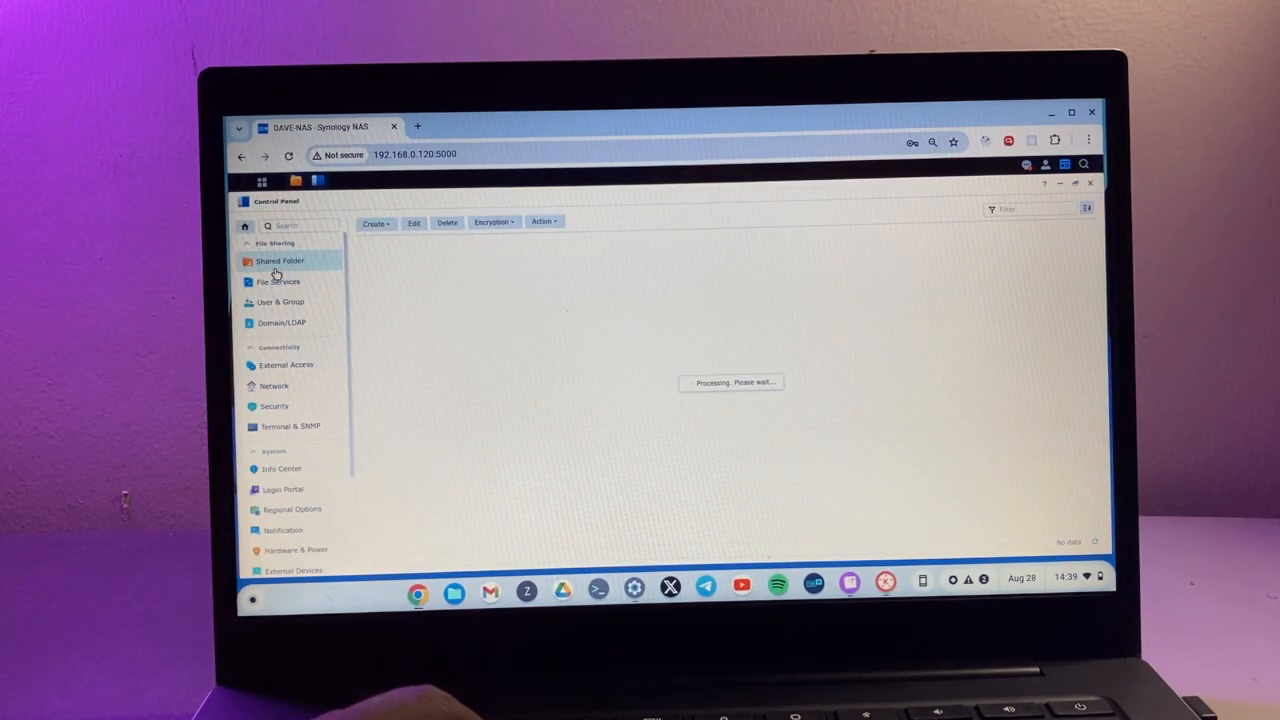
# Step: Edit DAVENAS and view Permissions: admin and oquidave Read/Write, guest No Access
pyautogui.rightClick(405, 250)
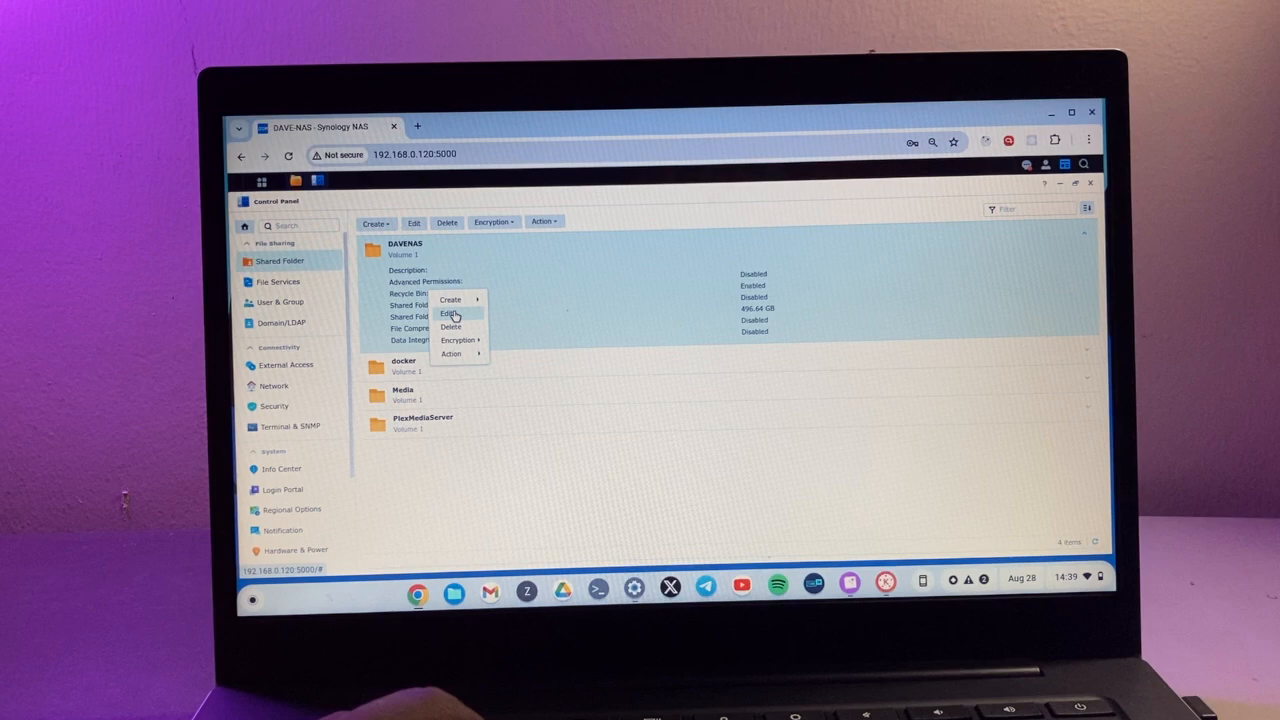
pyautogui.click(449, 313)
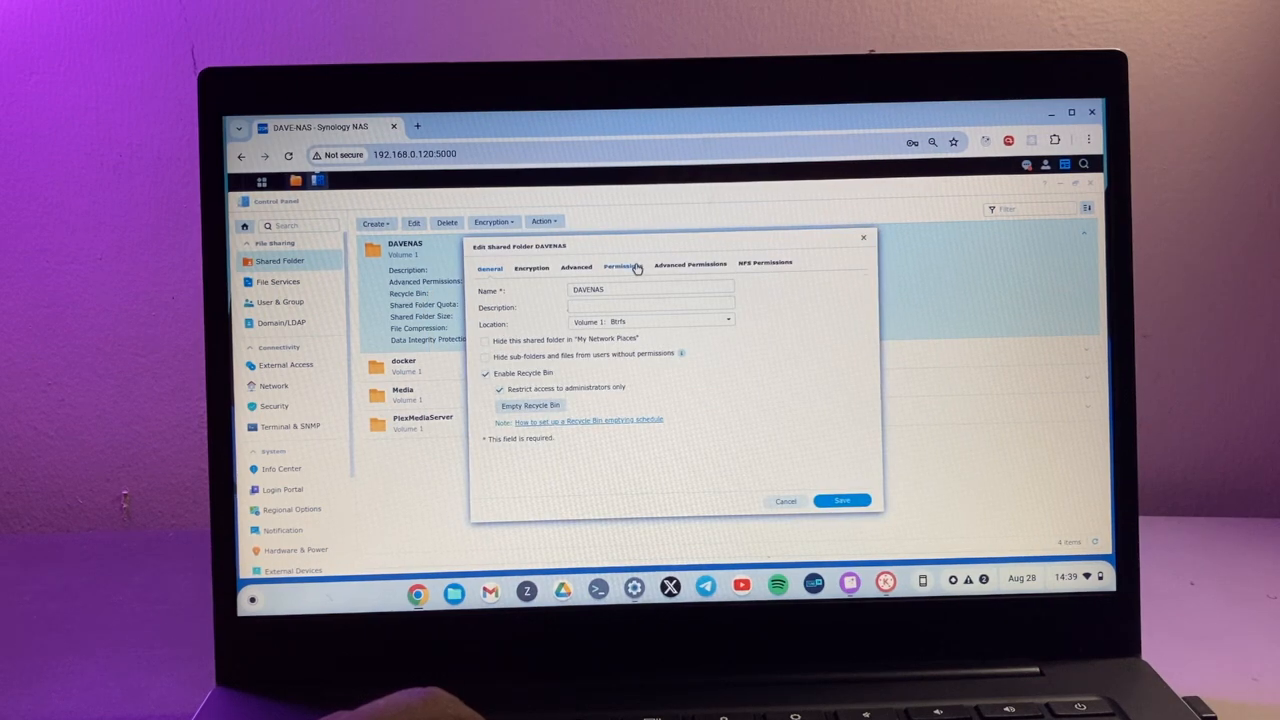
pyautogui.click(620, 267)
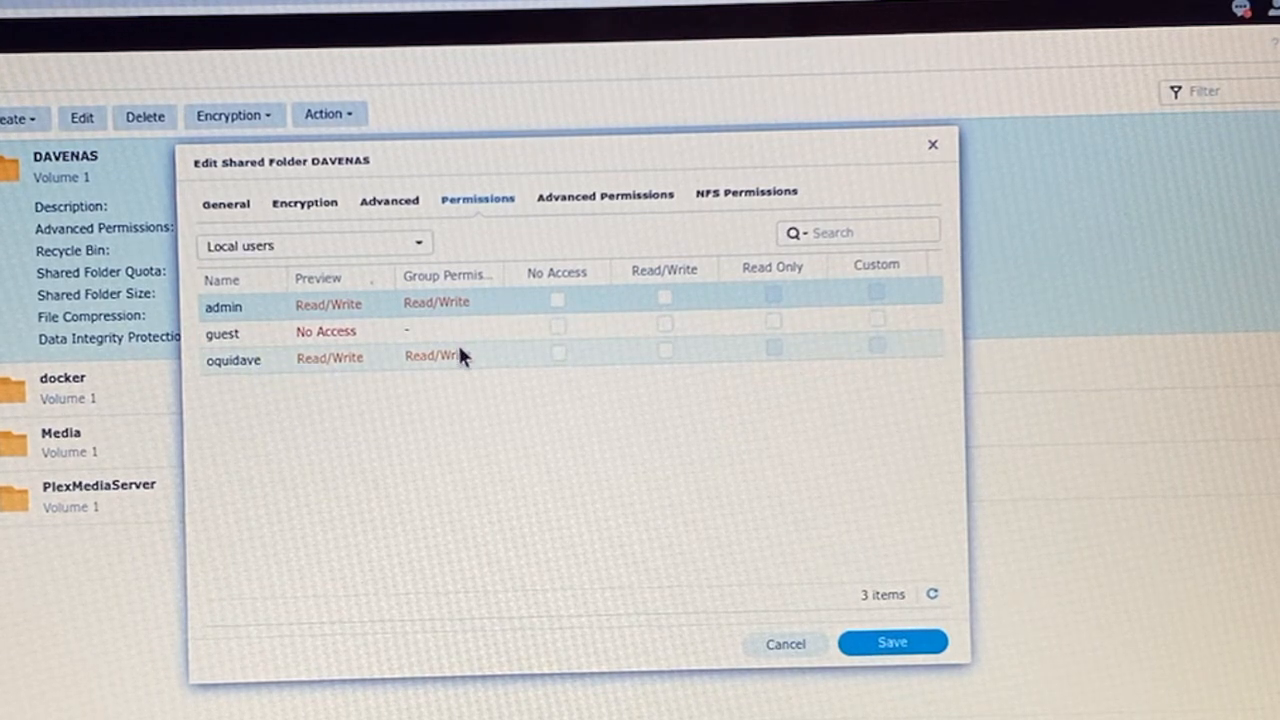
pyautogui.moveTo(450, 363)
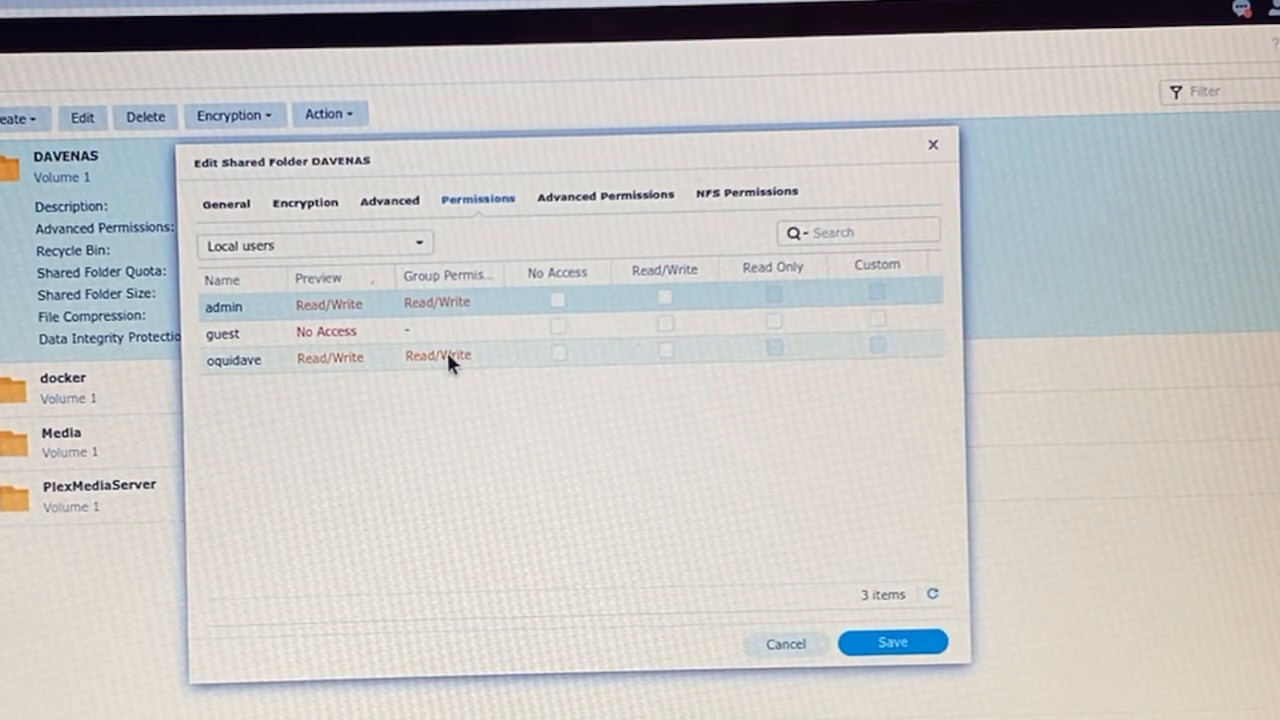
pyautogui.moveTo(220, 388)
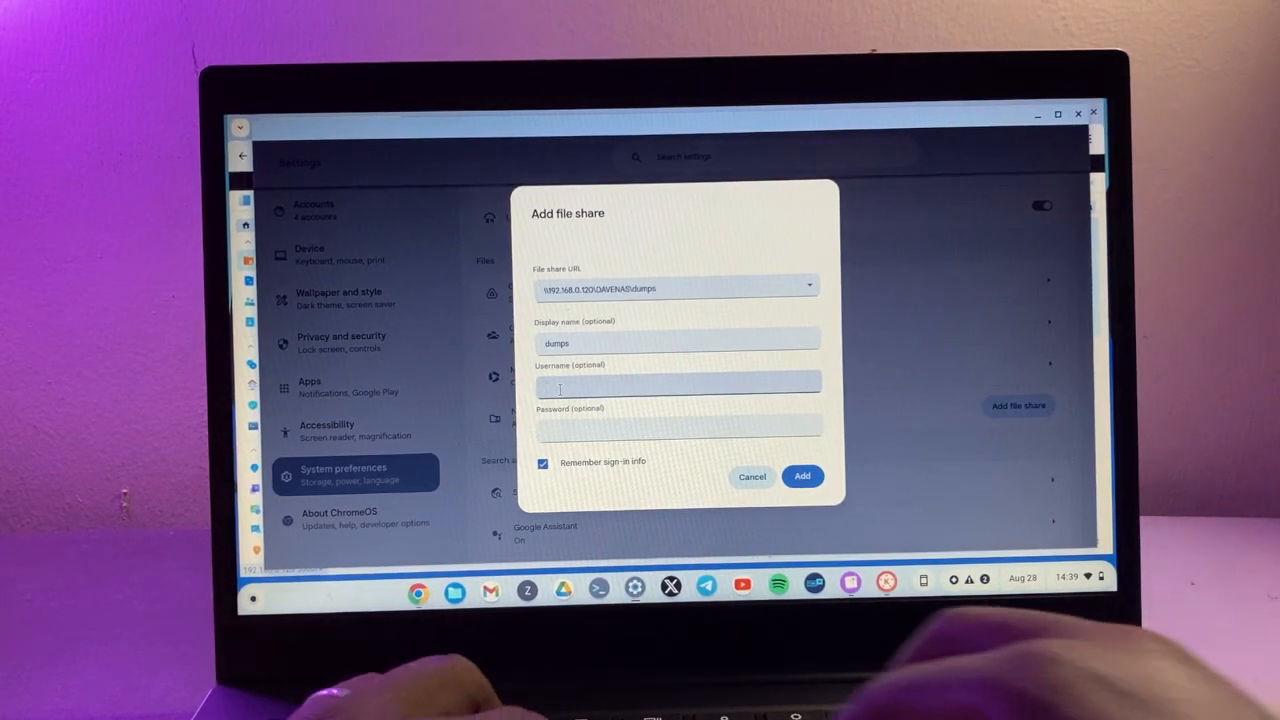
# Step: Enter username oquidave and add the dumps share with remembered sign-in
pyautogui.write('oquidave')
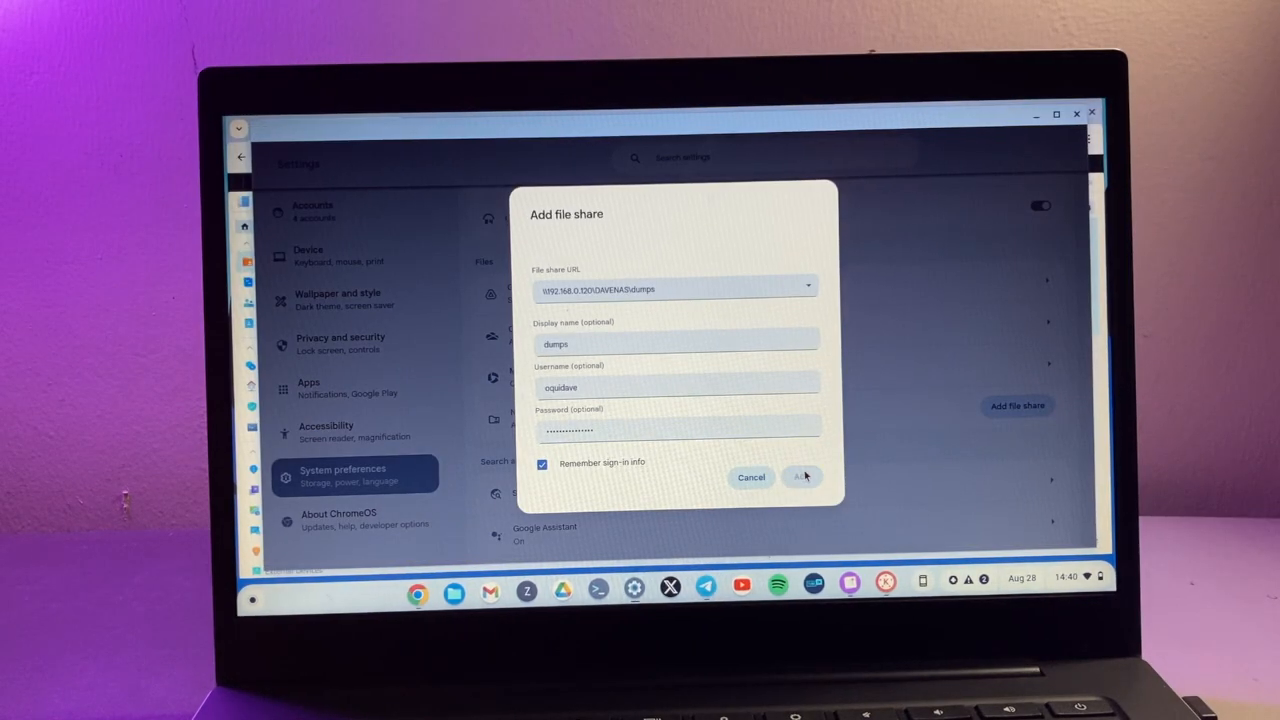
pyautogui.click(802, 477)
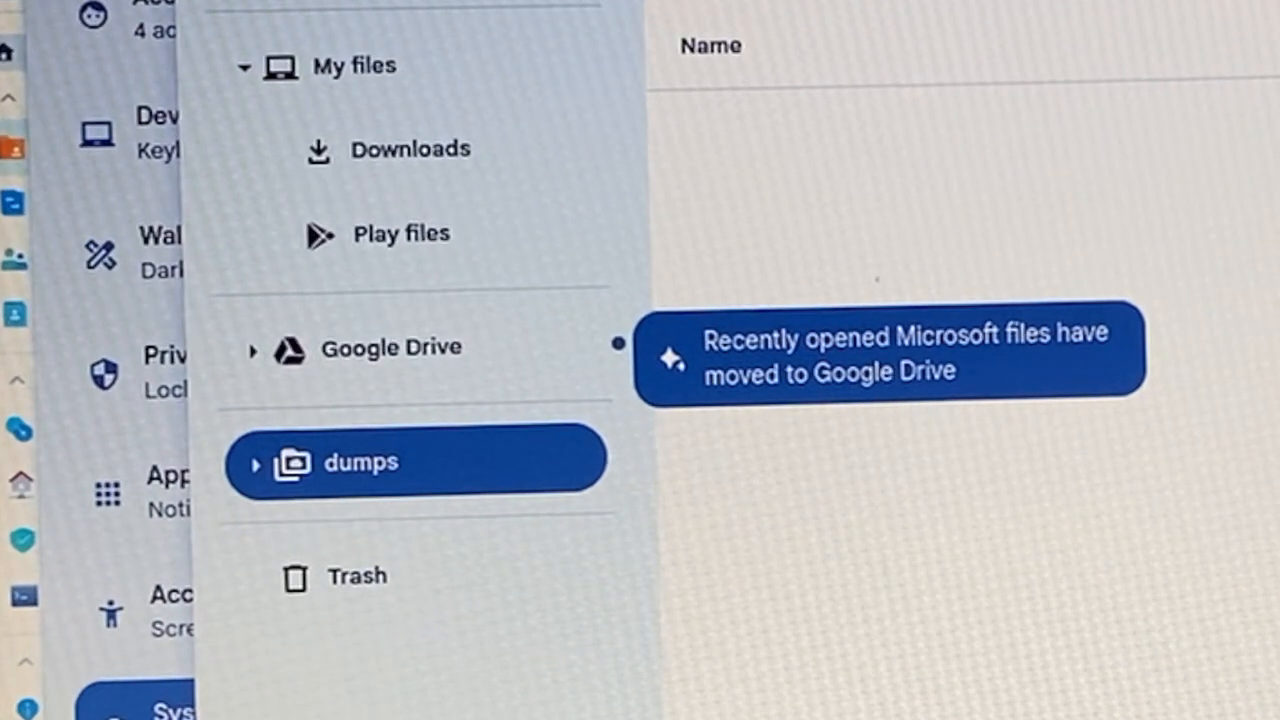
pyautogui.moveTo(375, 490)
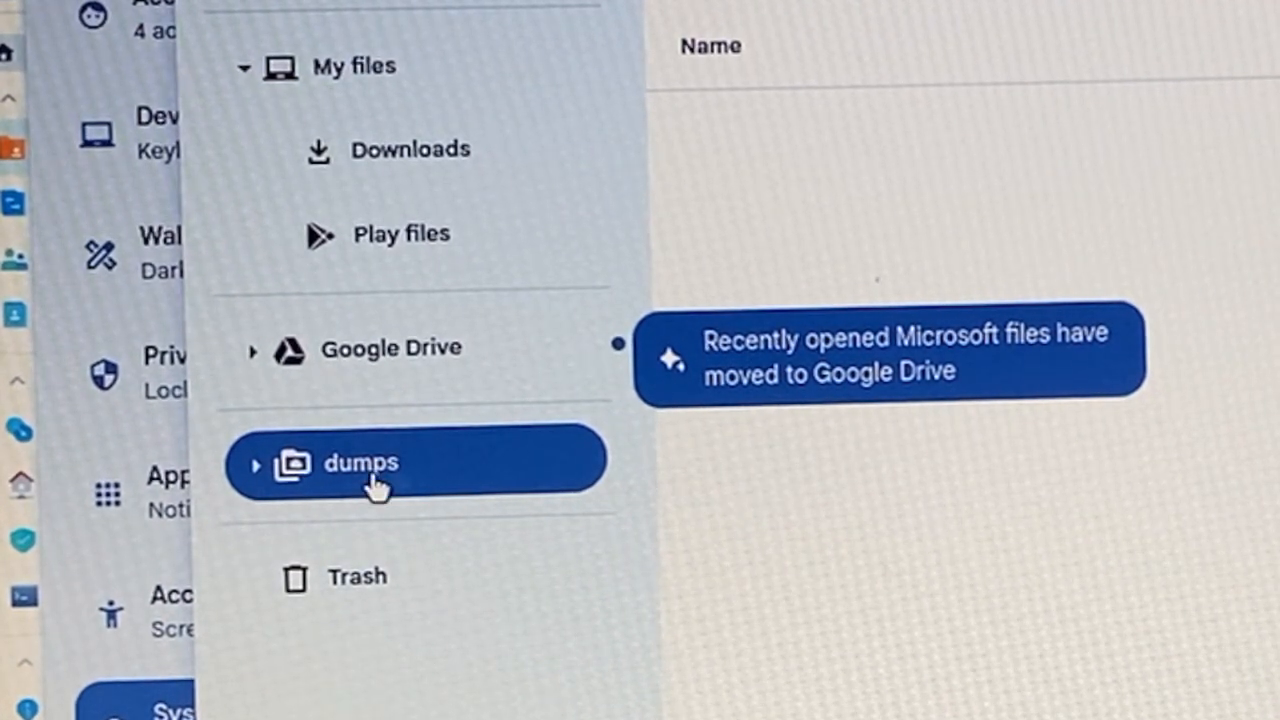
pyautogui.moveTo(1185, 513)
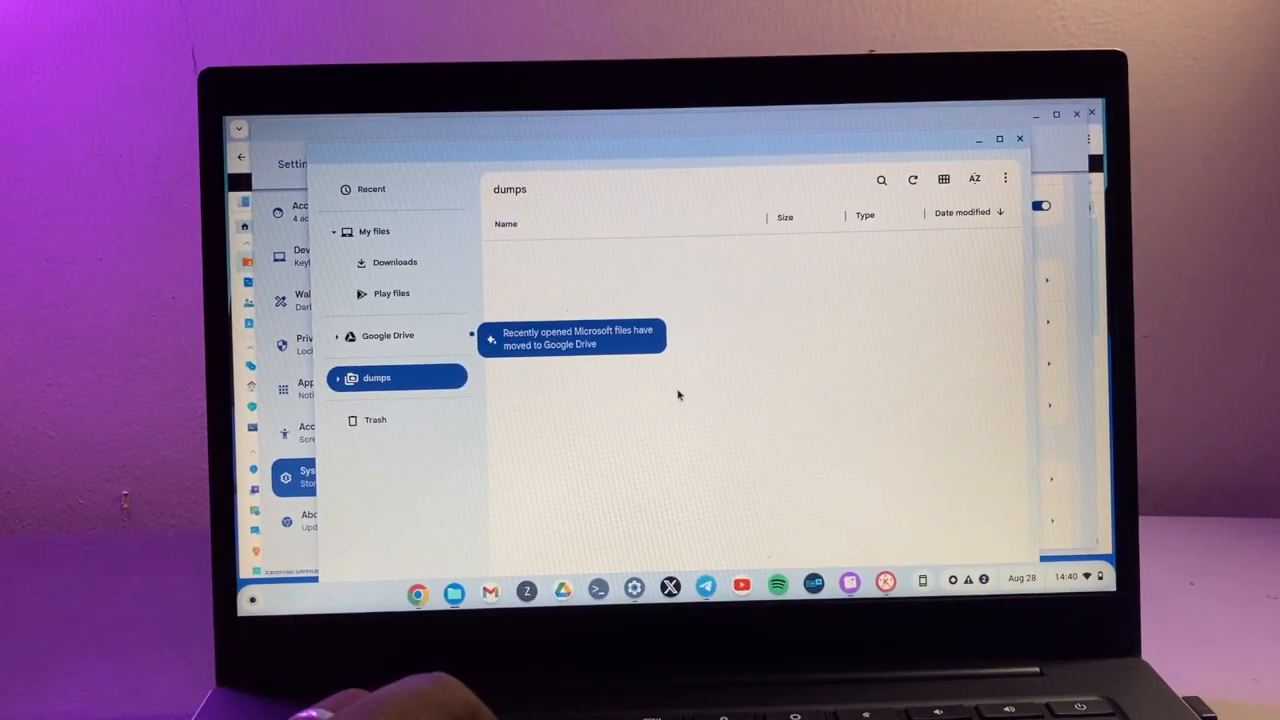
pyautogui.moveTo(648, 388)
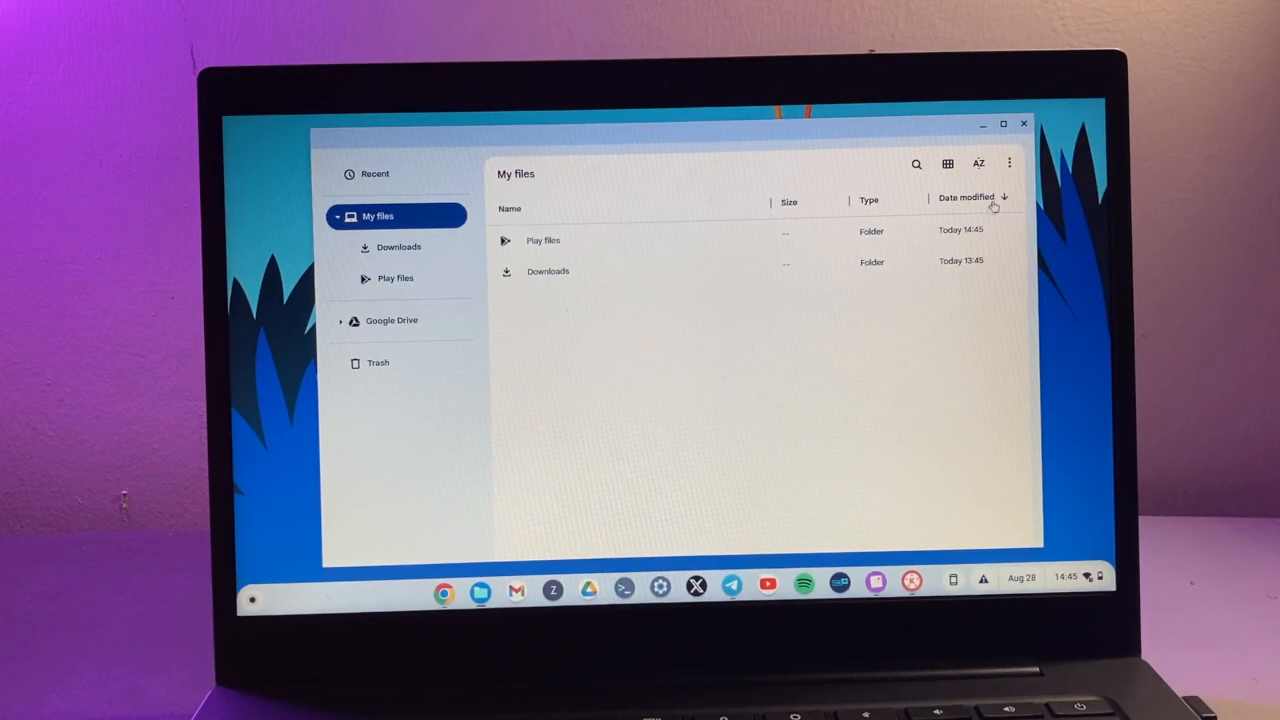
pyautogui.moveTo(1093, 107)
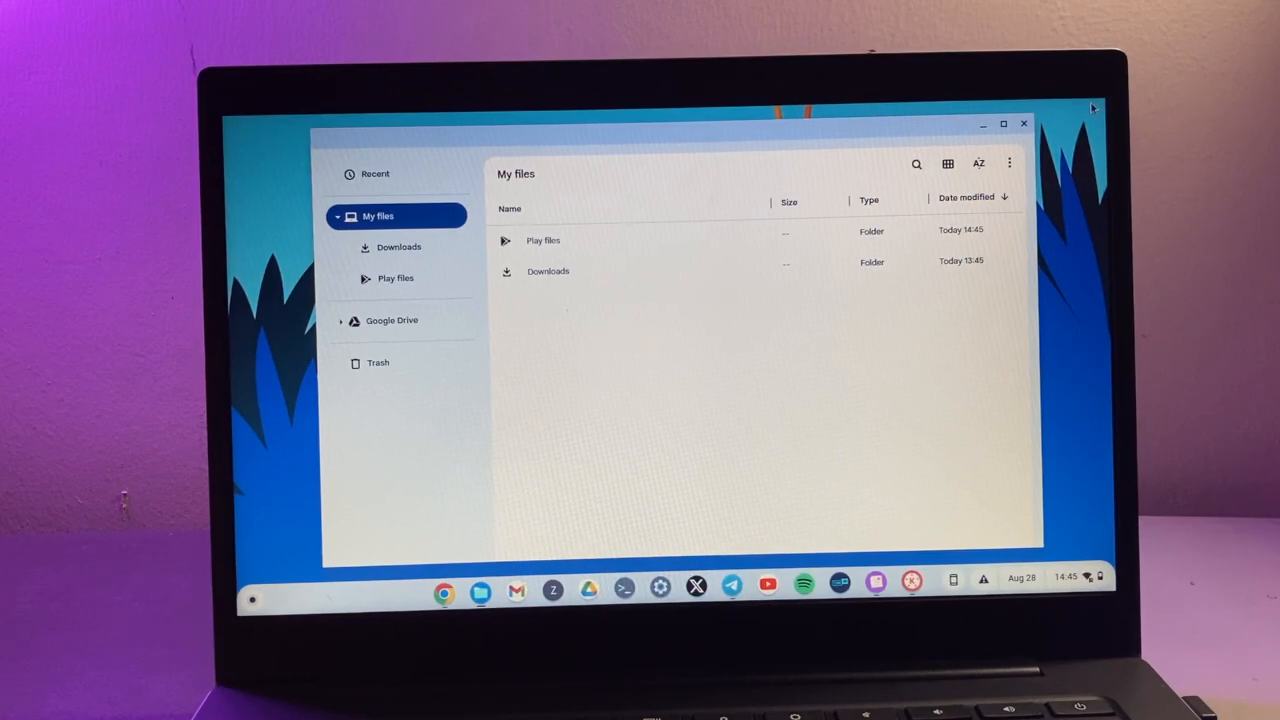
# Step: Choose SMB file share from the add-new-service menu in My files
pyautogui.click(1009, 162)
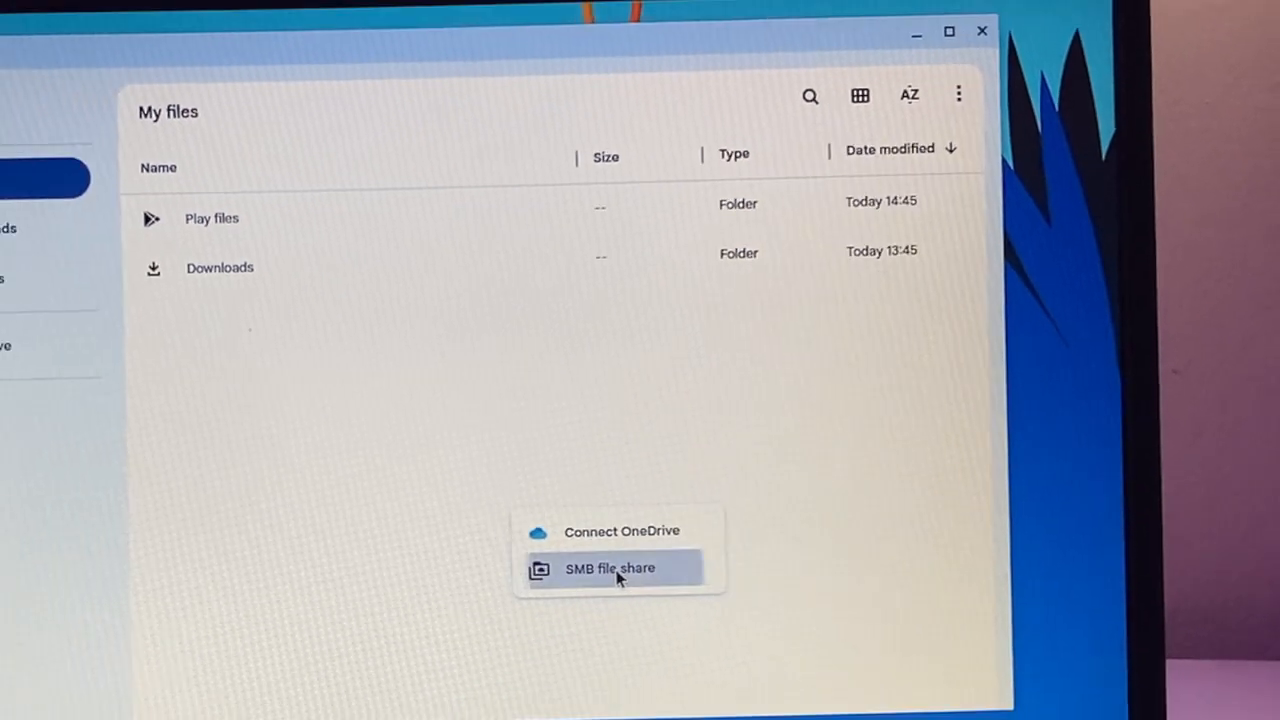
pyautogui.click(610, 568)
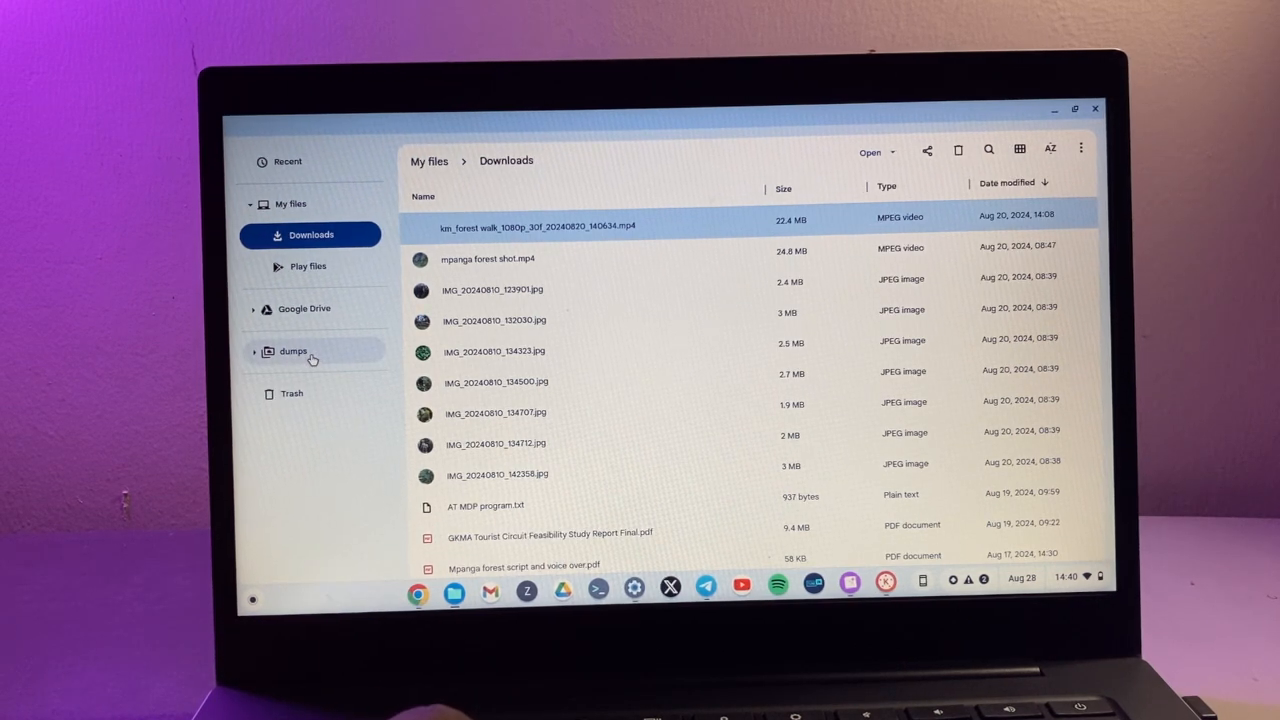
# Step: Drag the km_forest walk video from Downloads onto the dumps share
pyautogui.click(293, 351)
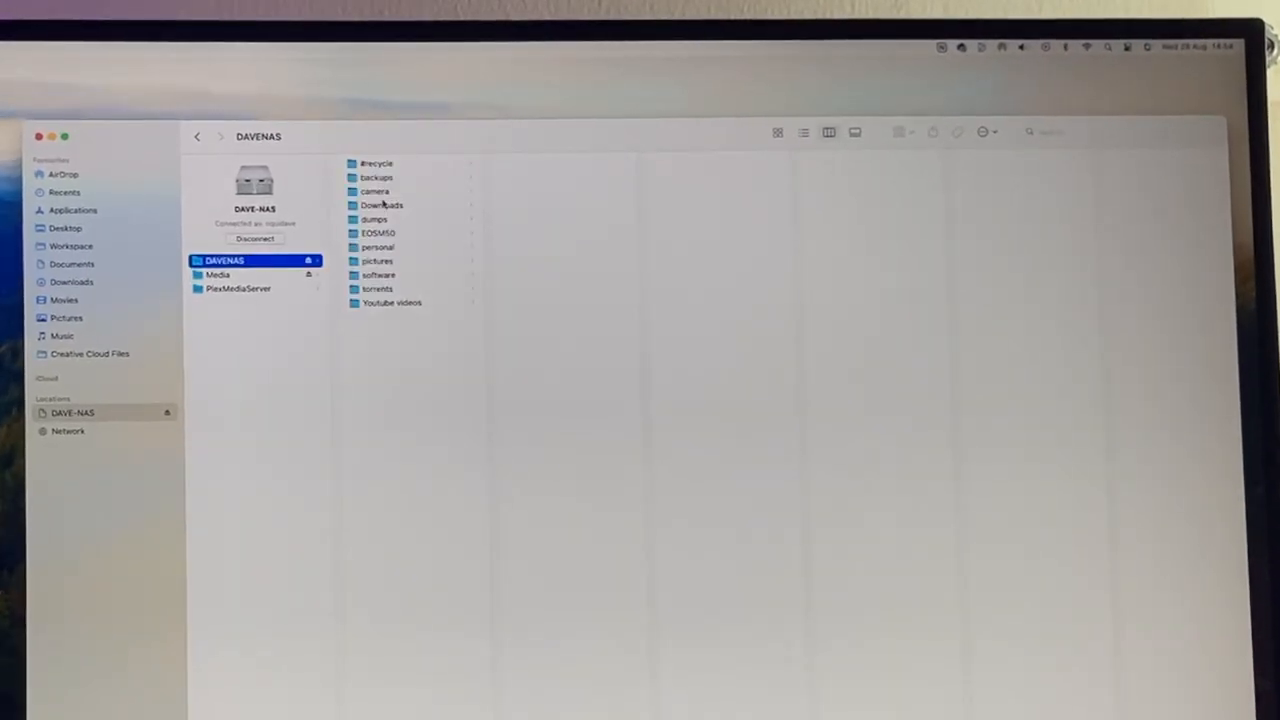
# Step: Open the dumps folder under DAVE-NAS > DAVENAS in Finder
pyautogui.click(373, 219)
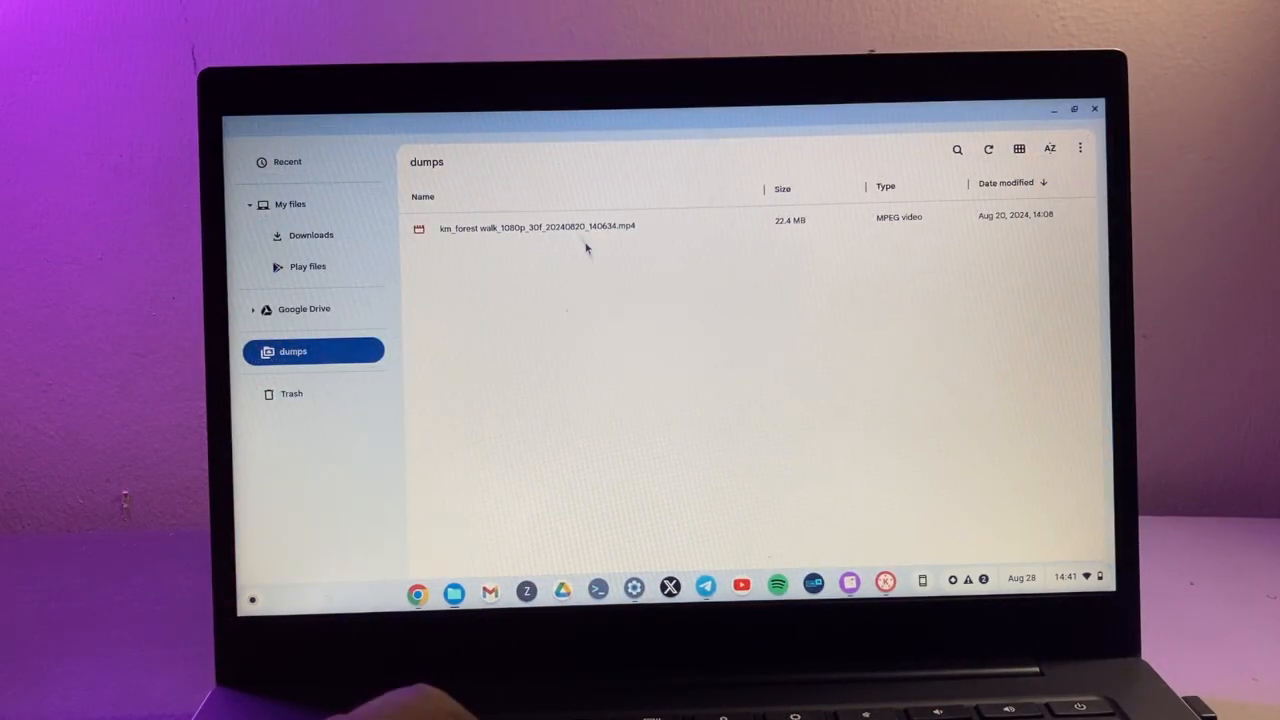
pyautogui.moveTo(463, 370)
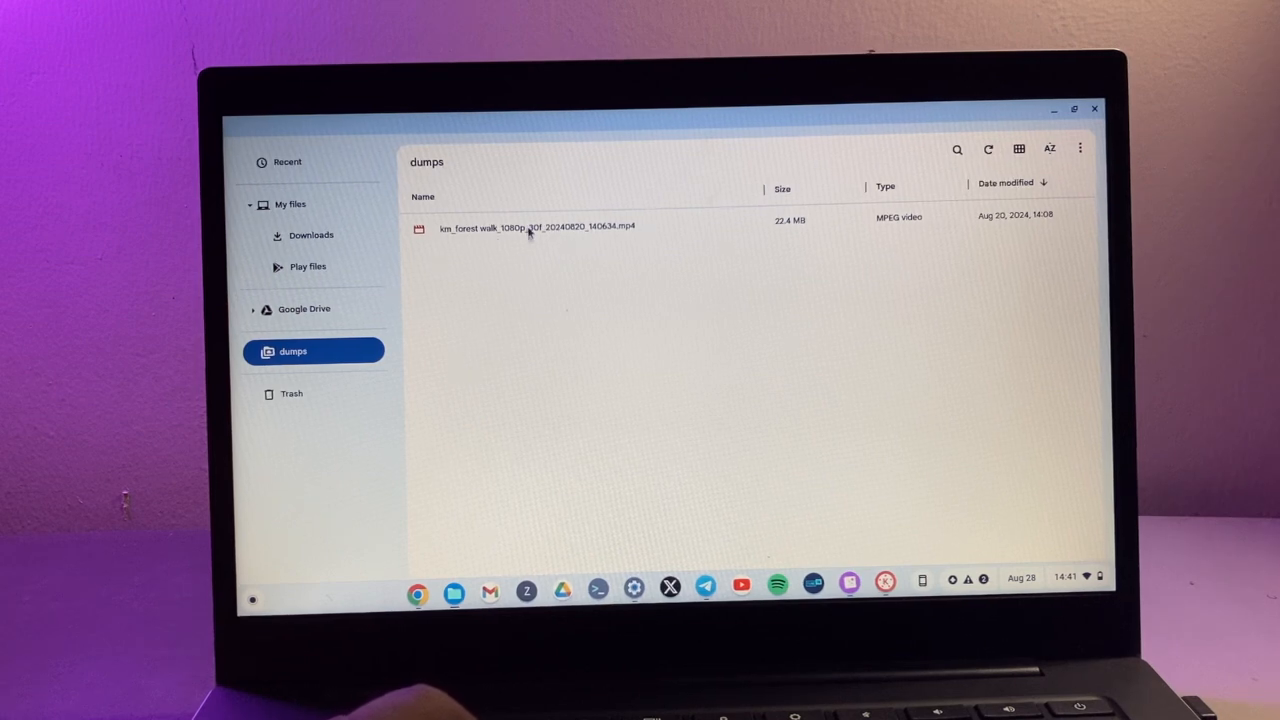
pyautogui.moveTo(659, 262)
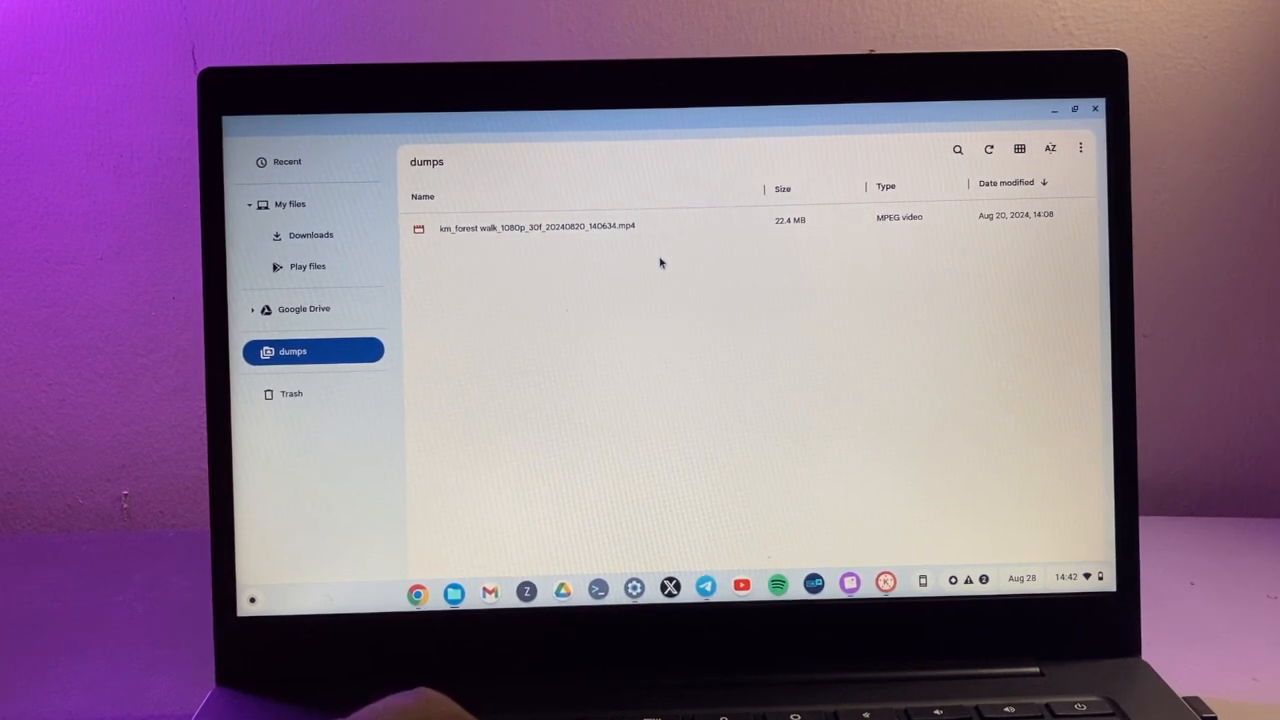
pyautogui.moveTo(491, 273)
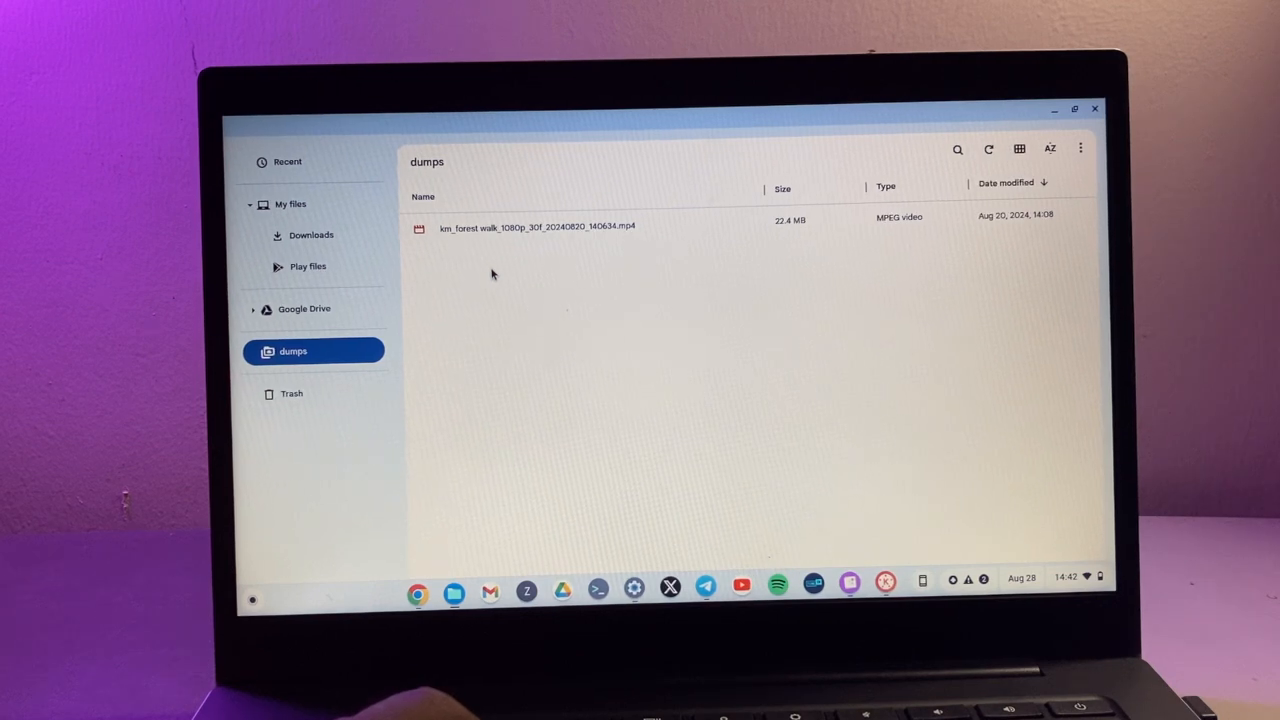
# Step: Revisit dumps to confirm the forest walk video, then minimize Settings
pyautogui.click(311, 234)
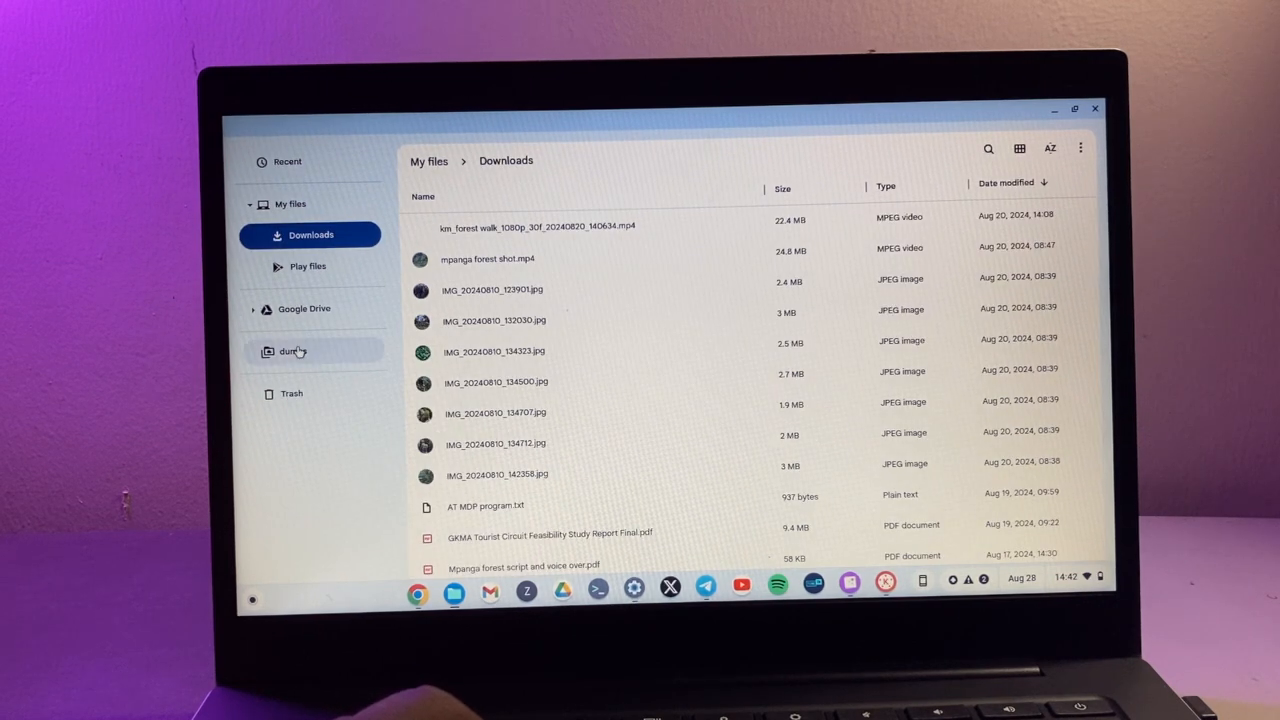
pyautogui.click(293, 351)
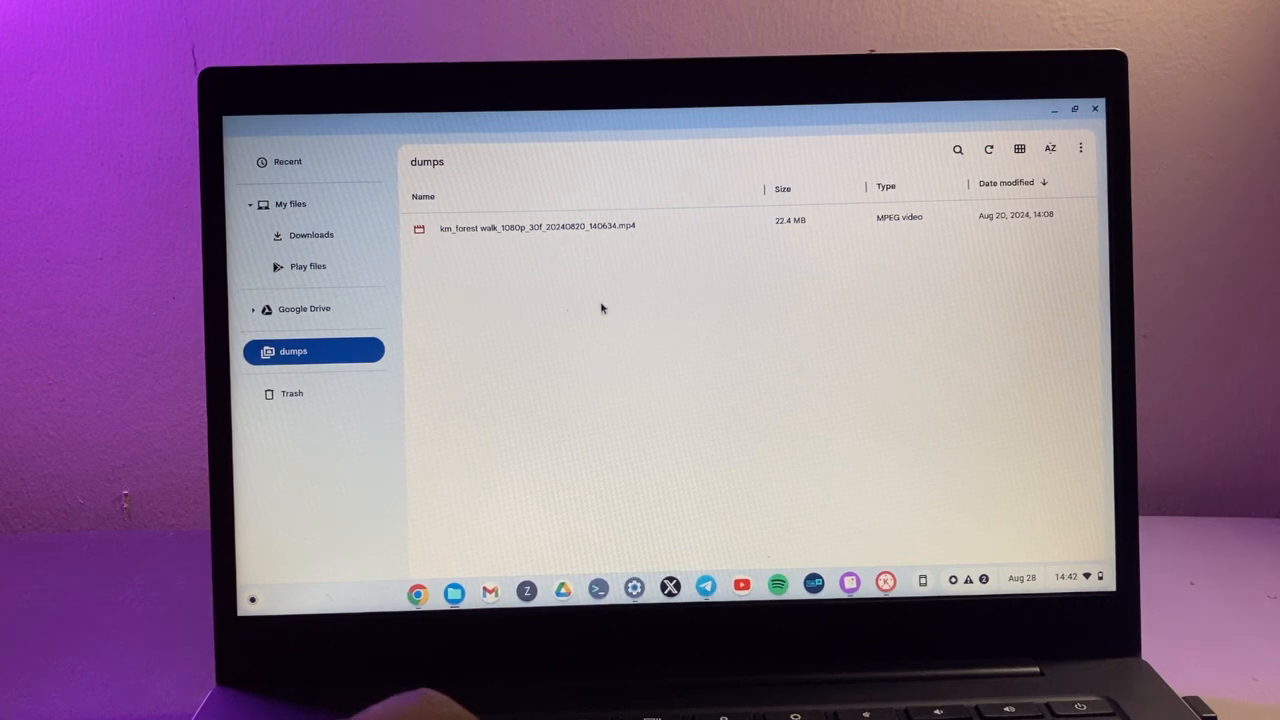
pyautogui.moveTo(989, 148)
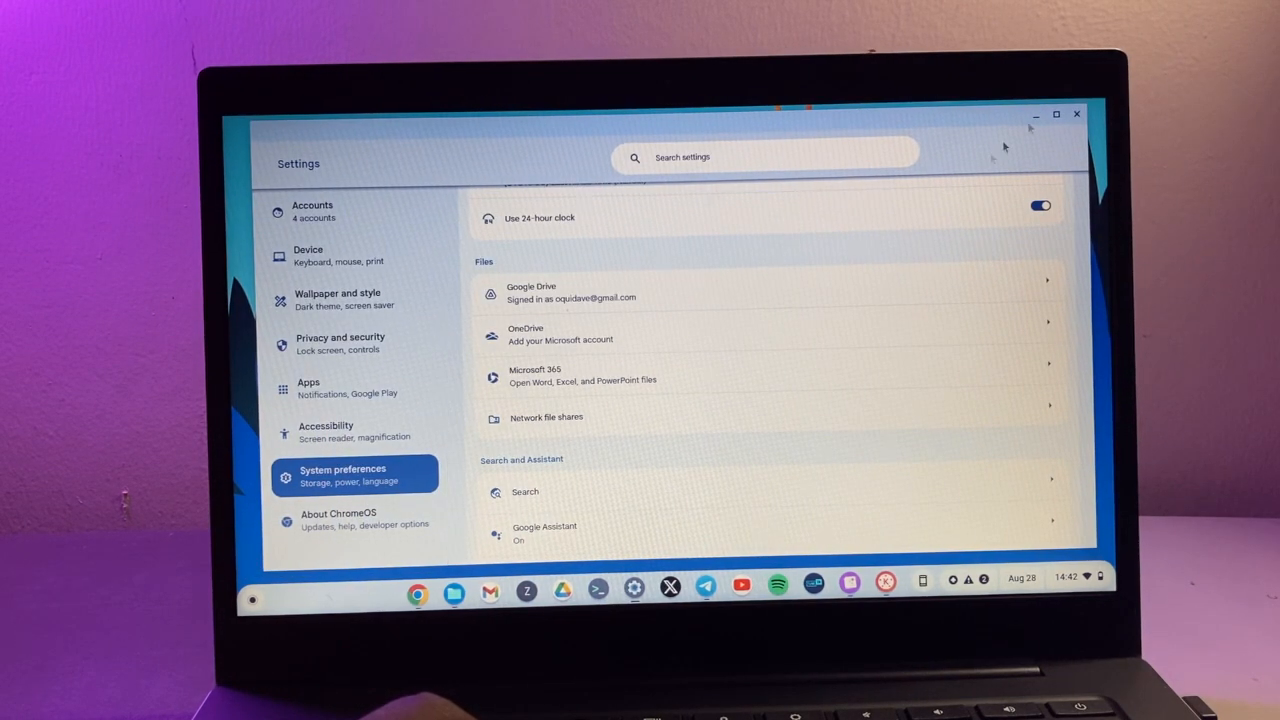
pyautogui.click(1076, 113)
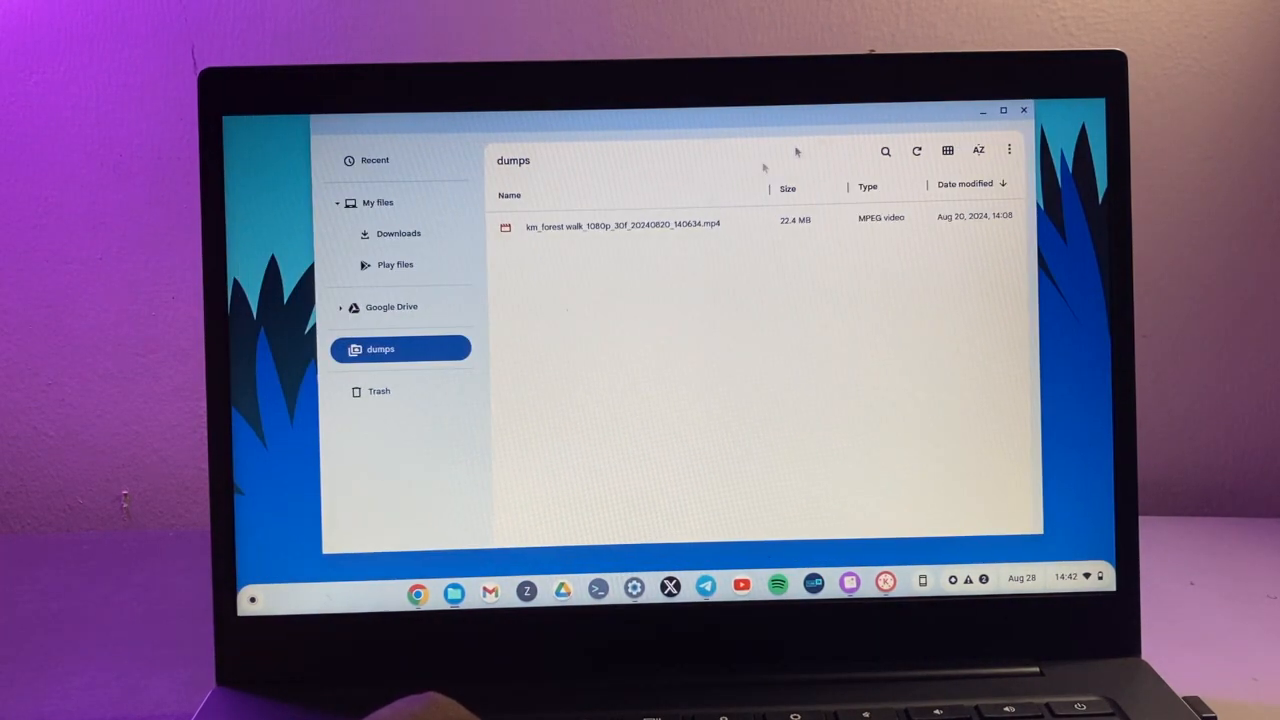
pyautogui.moveTo(638, 235)
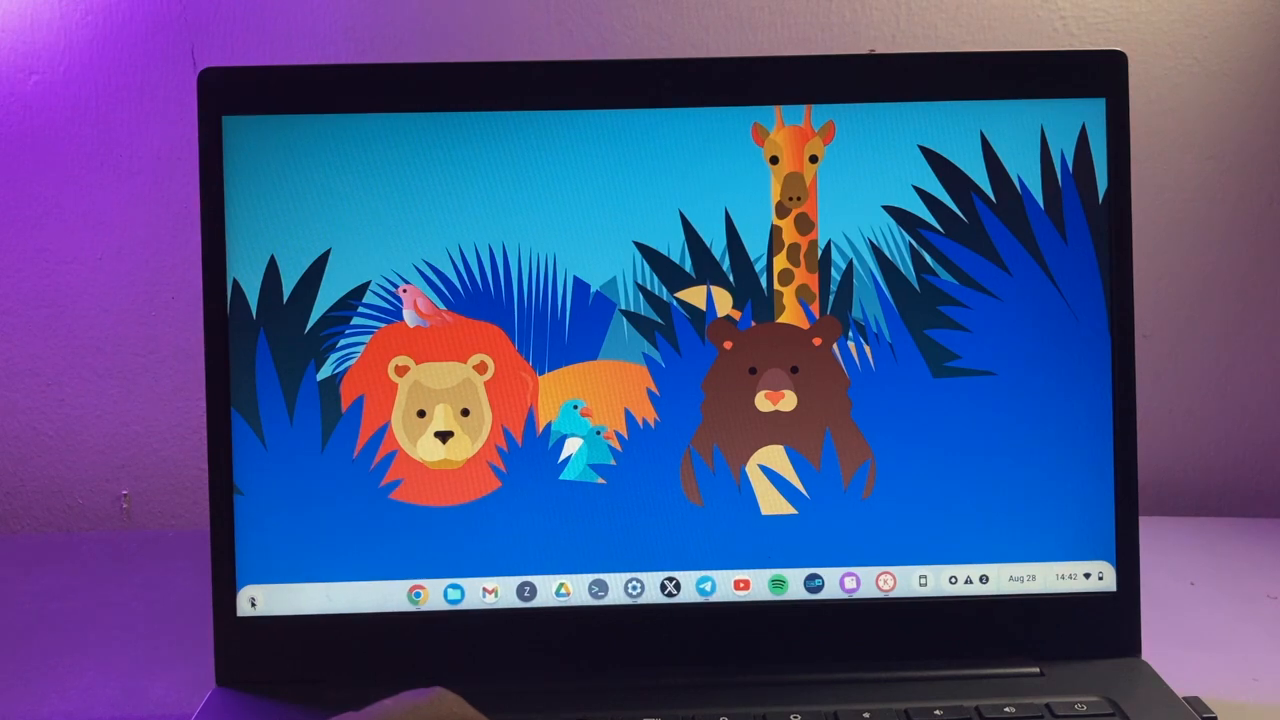
# Step: Restart the Chromebook from the quick settings power options
pyautogui.click(1062, 579)
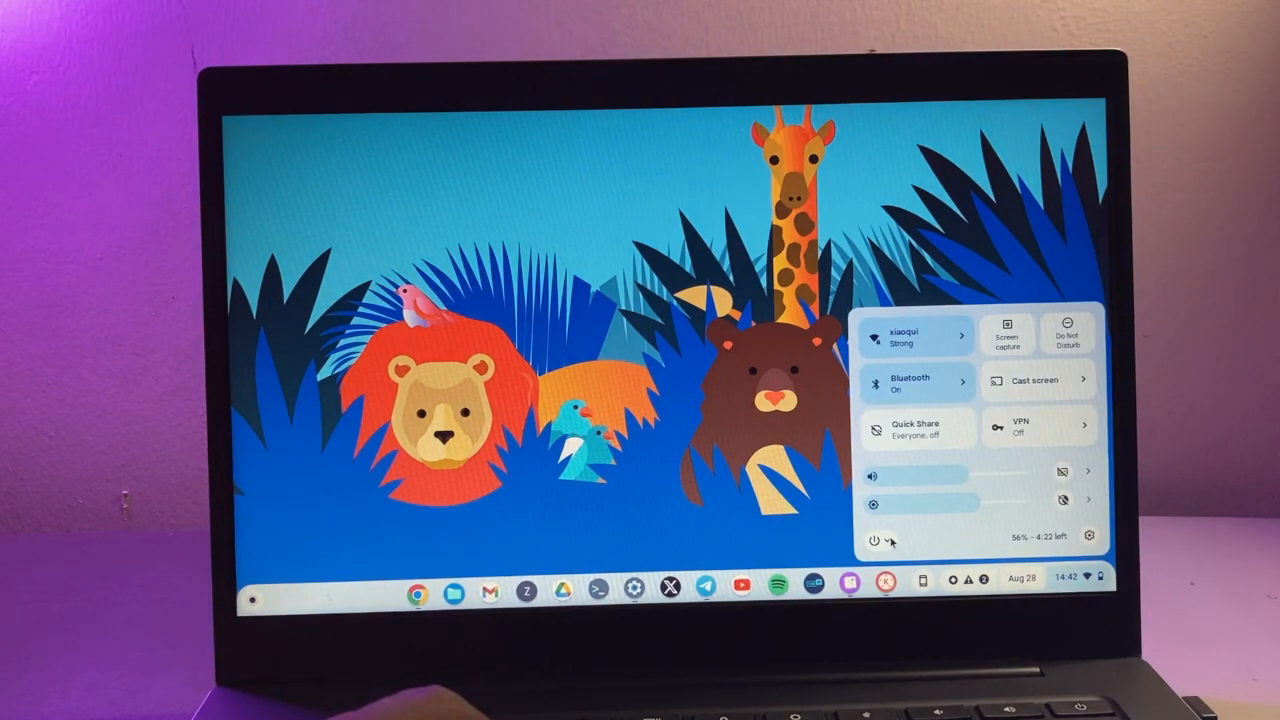
pyautogui.click(874, 537)
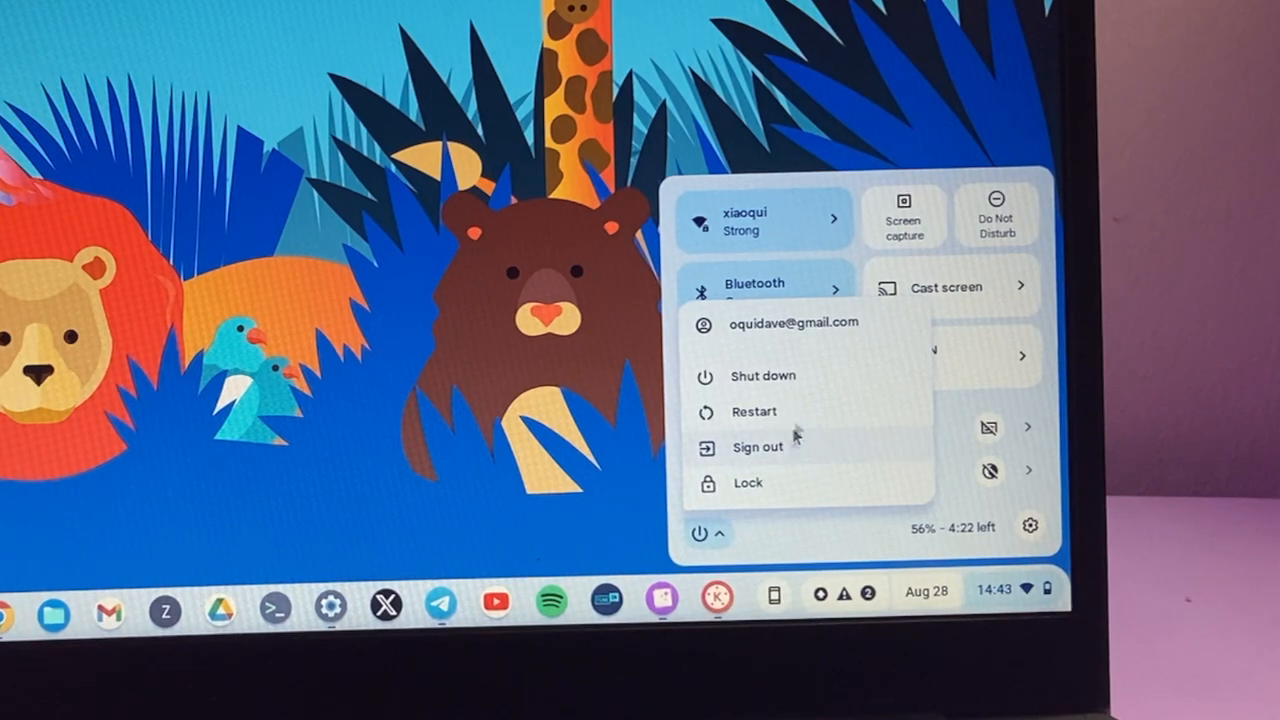
pyautogui.click(757, 447)
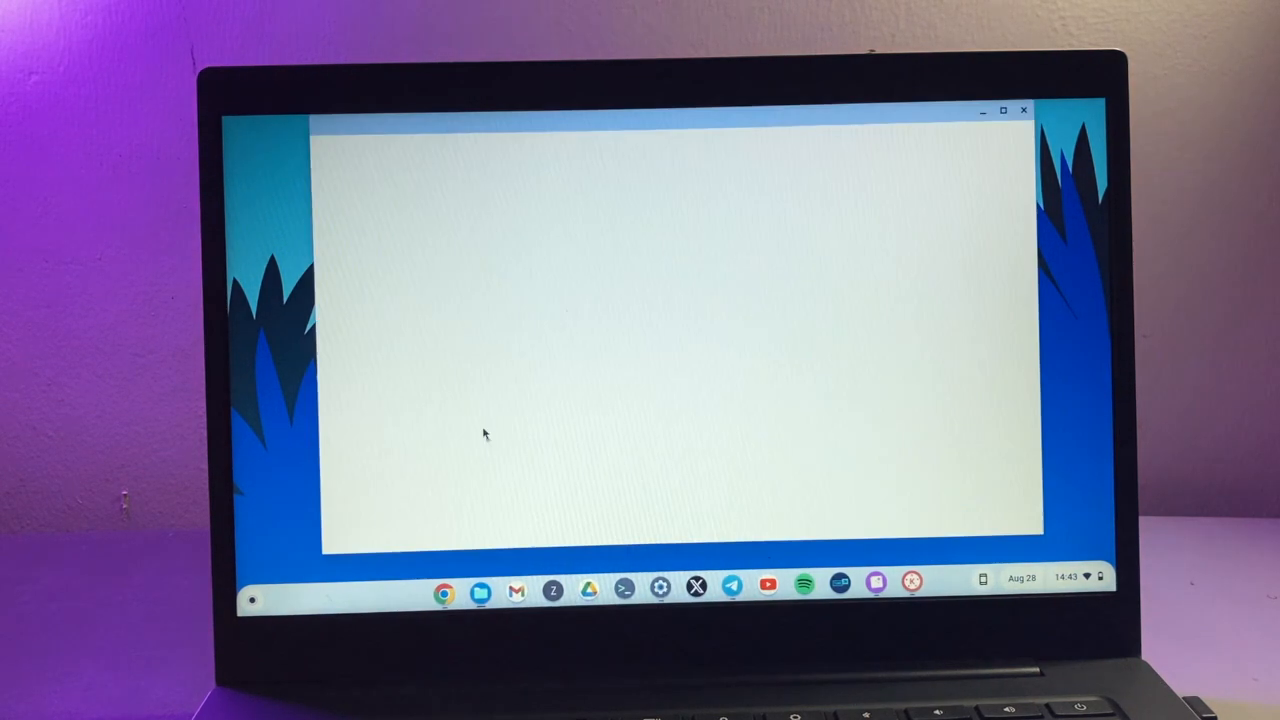
# Step: Reopen Files and view the dumps share holding the 22.4 MB video
pyautogui.click(481, 589)
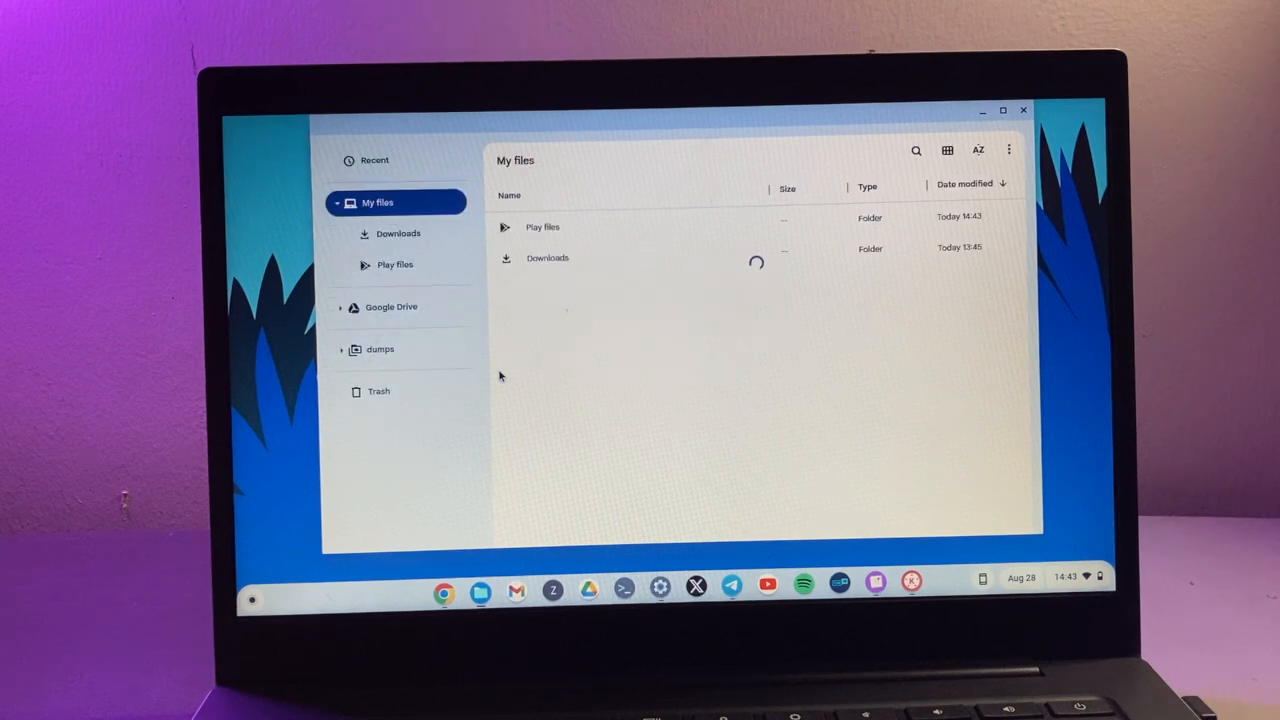
pyautogui.click(380, 348)
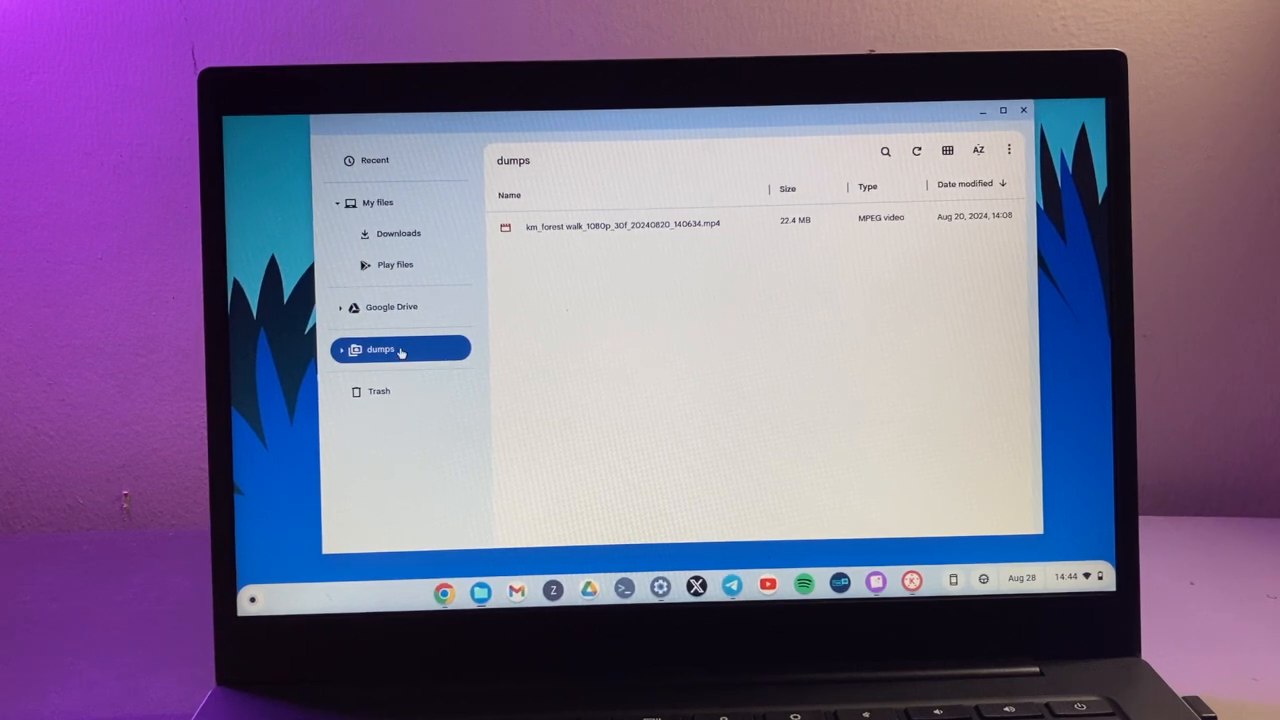
pyautogui.moveTo(736, 298)
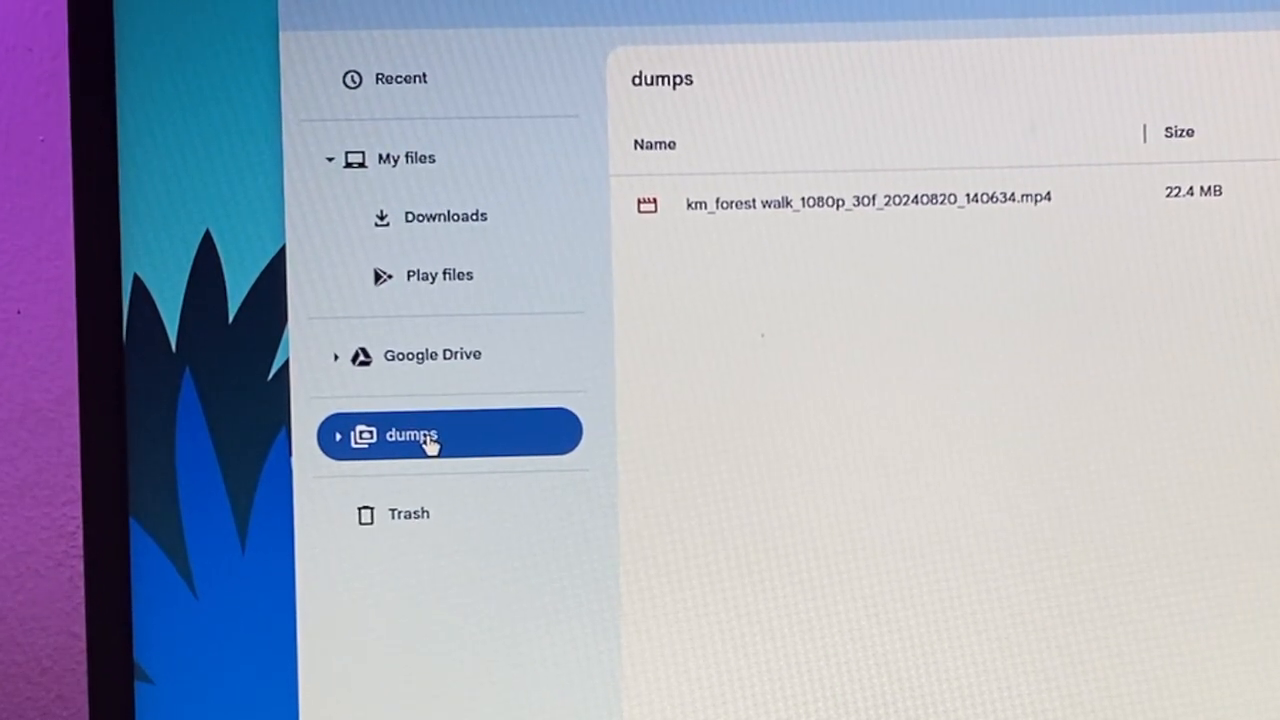
# Step: Eject the dumps share from the sidebar and close the Files window
pyautogui.rightClick(430, 435)
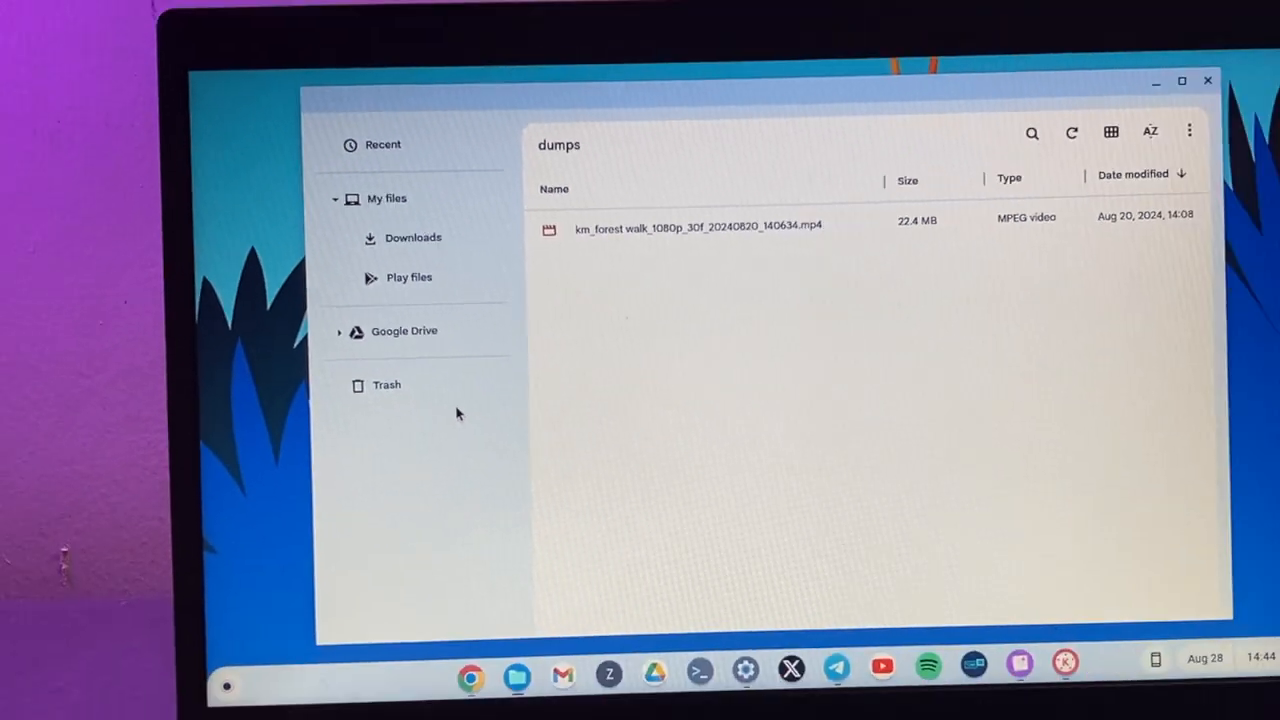
pyautogui.click(386, 198)
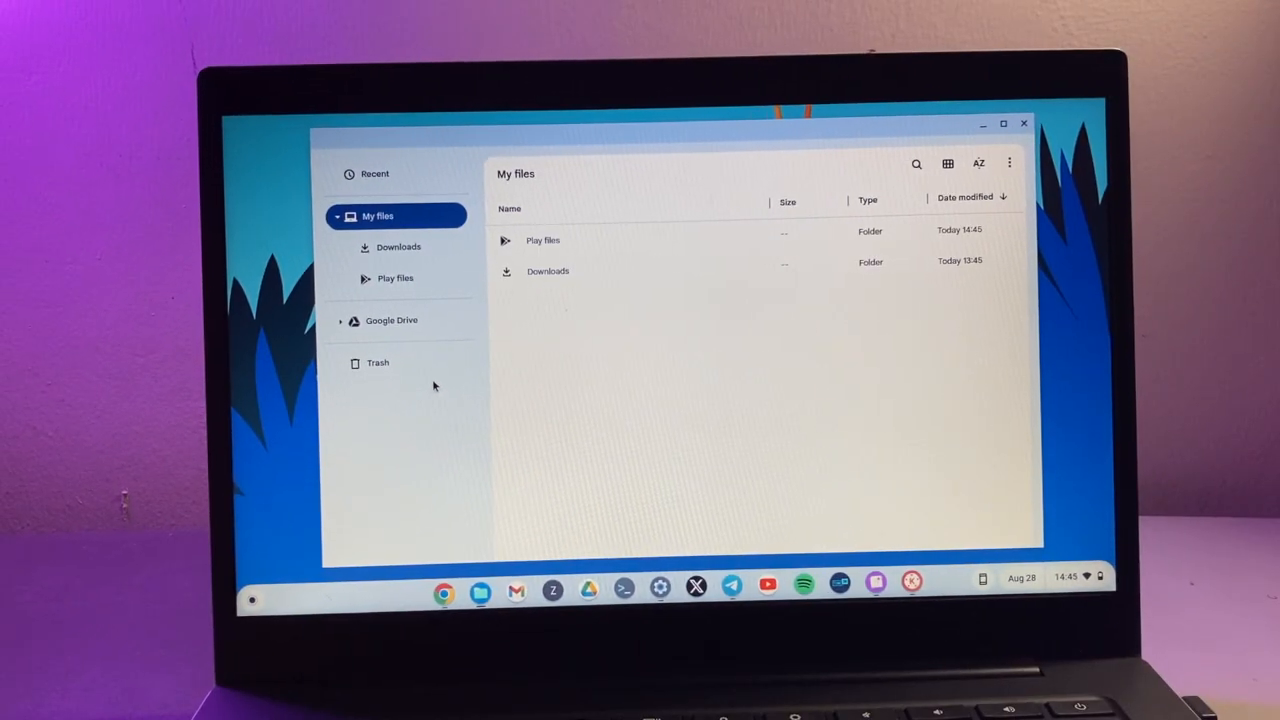
pyautogui.moveTo(620, 212)
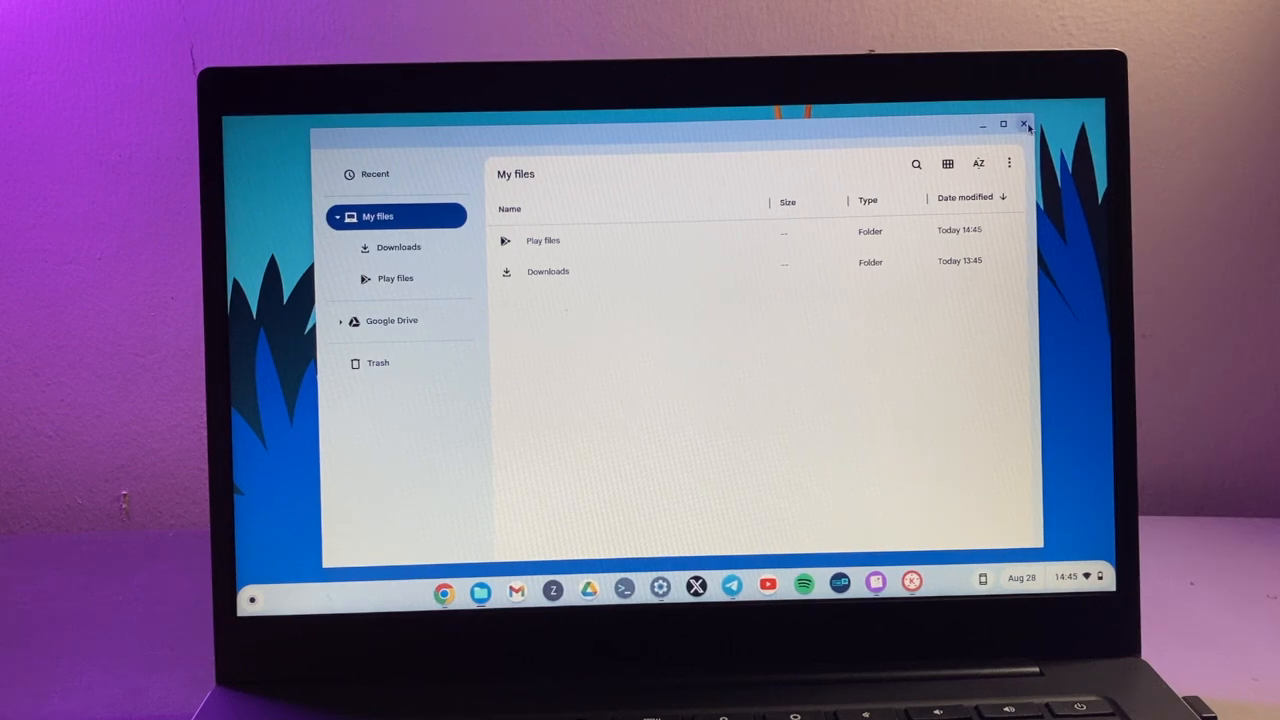
pyautogui.click(1024, 124)
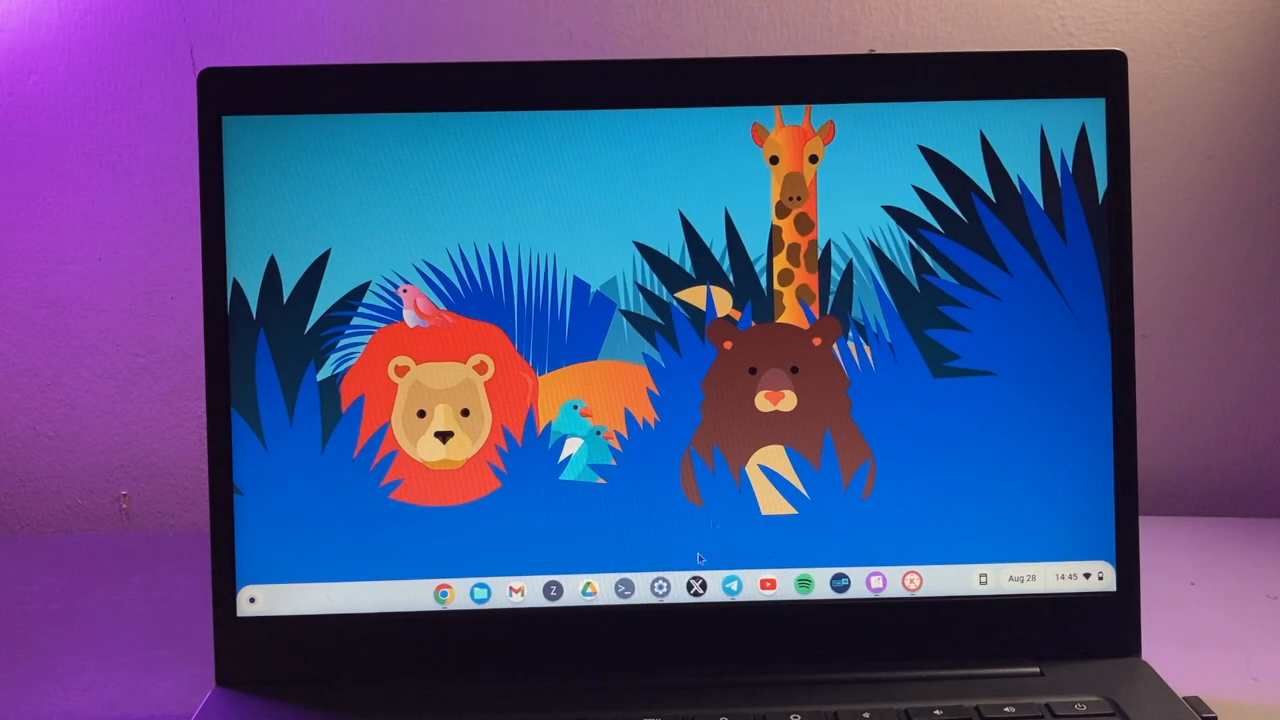